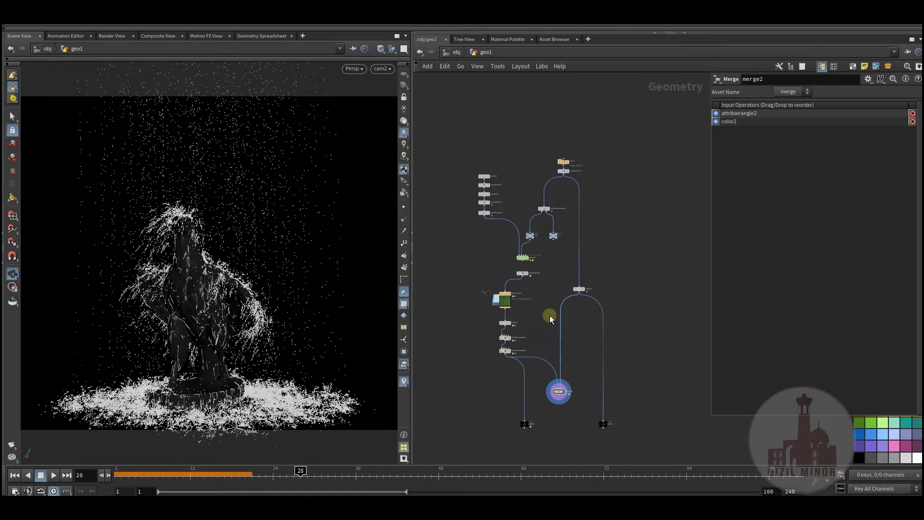
Play back the cached rain simulation and scrub through the splashing frames.
left_click(52, 475)
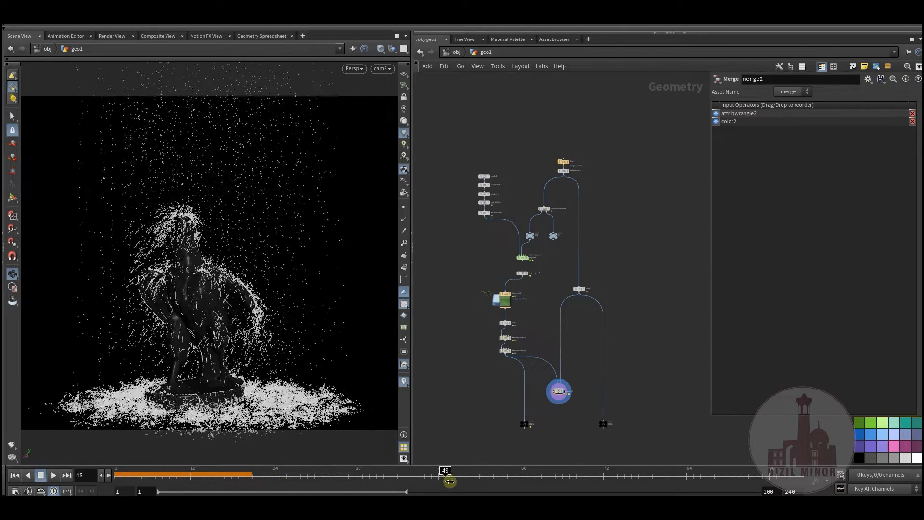
left_click_drag(449, 481, 569, 488)
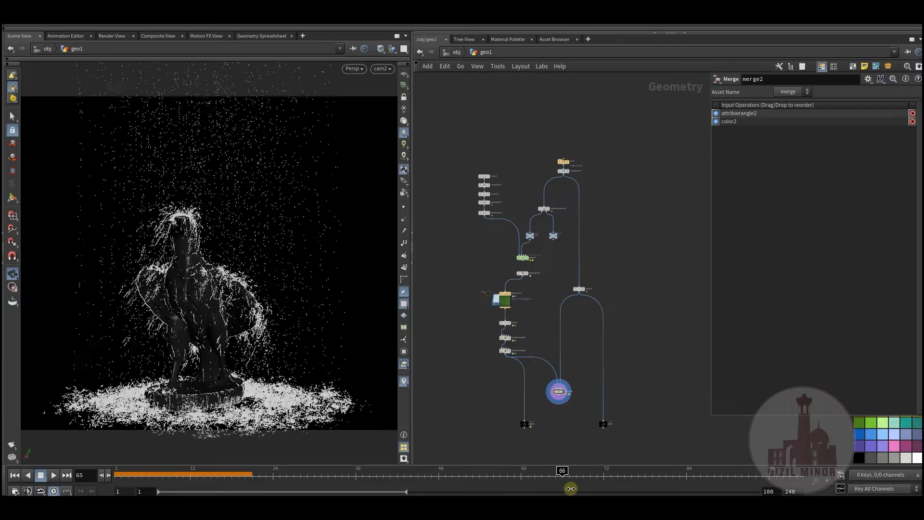
left_click_drag(560, 475, 320, 475)
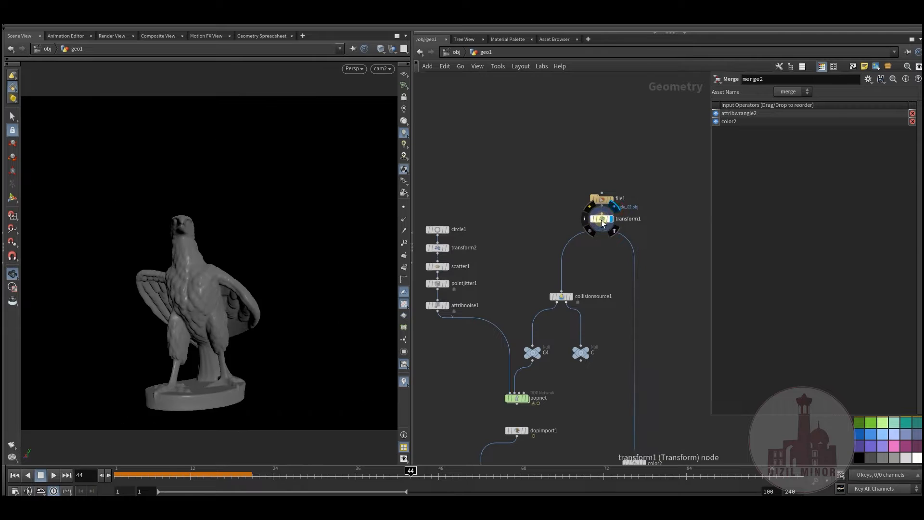
Check the eagle's 0.1 transform scale and 0.005-voxel collision source, then display the C null's collision volume.
left_click(601, 219)
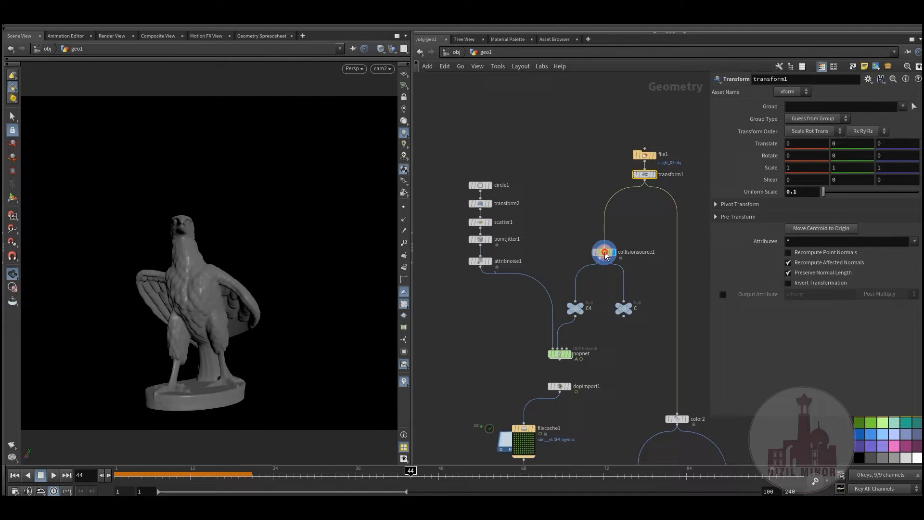
left_click(603, 251)
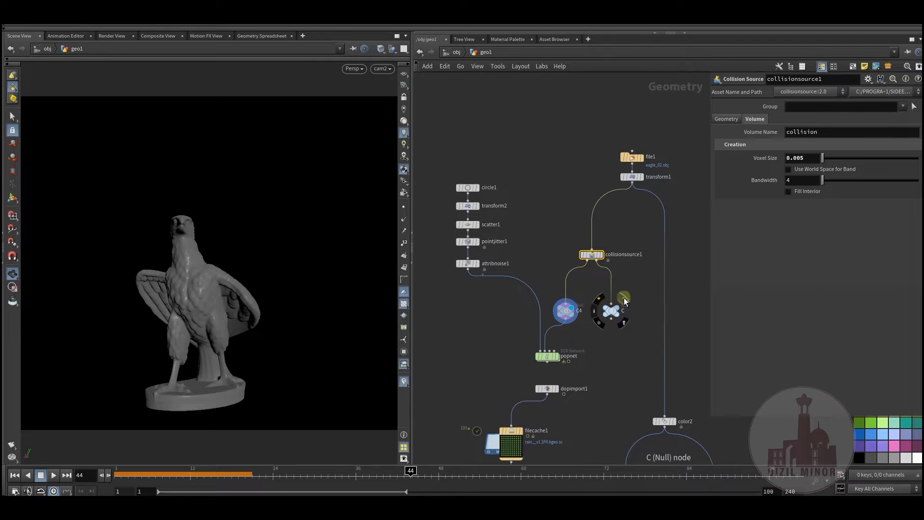
left_click(589, 305)
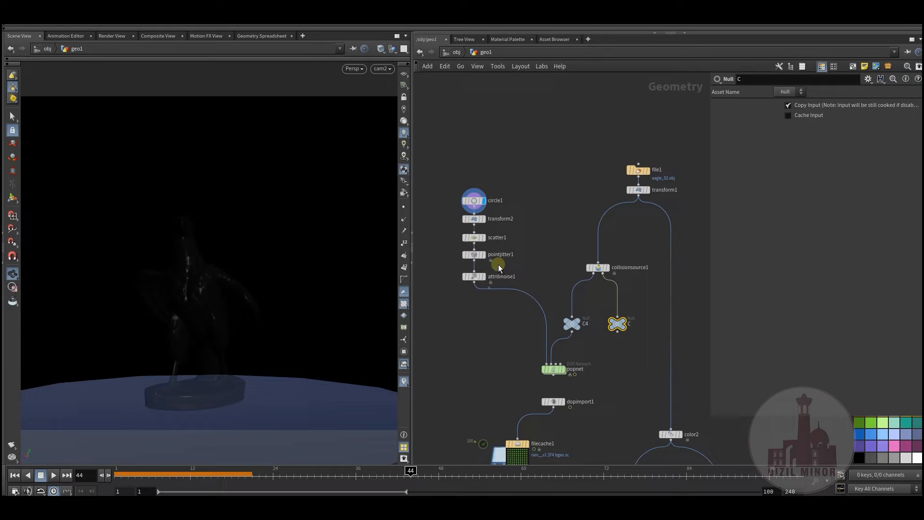
Display attribnoise1's noisy emitter points and look through cam2 in the viewport.
left_click(473, 276)
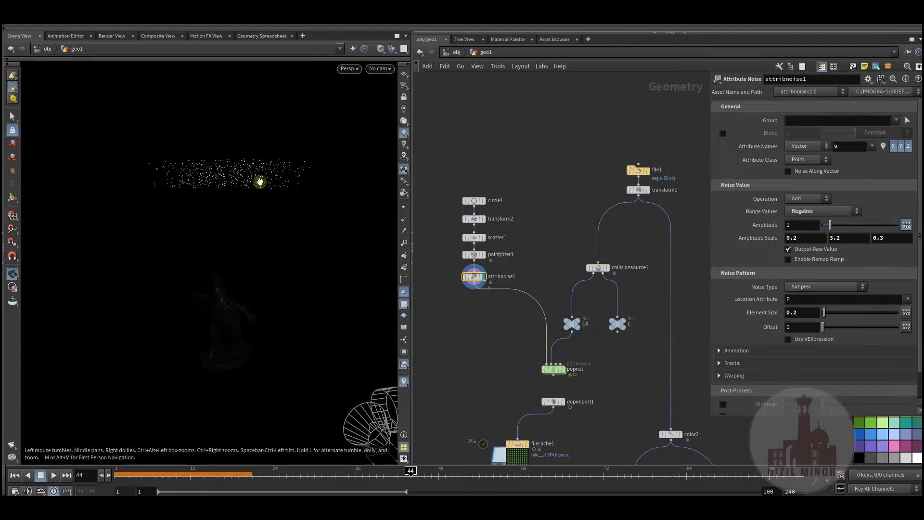
mouse_move(242, 194)
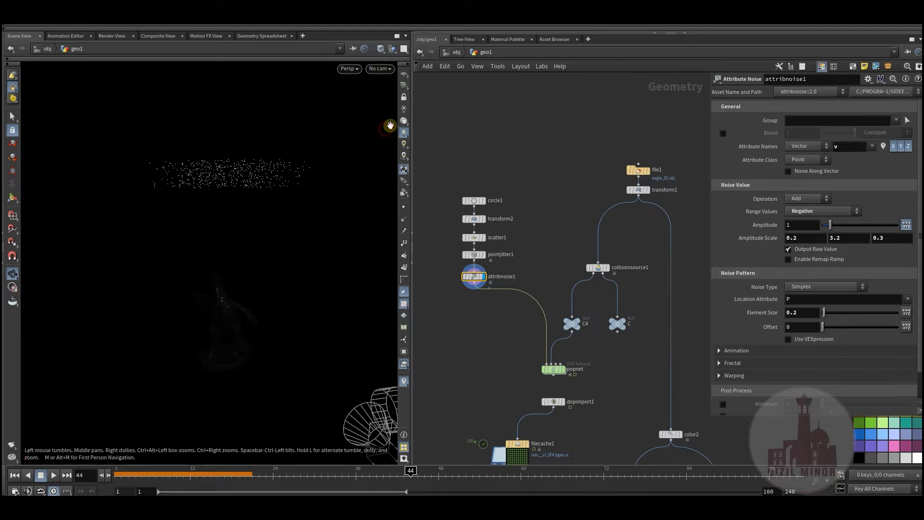
mouse_move(287, 266)
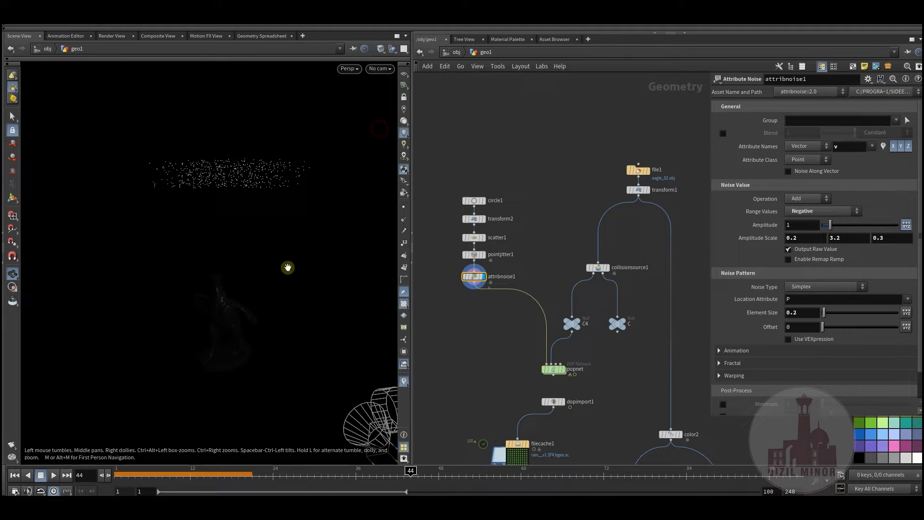
left_click(380, 68)
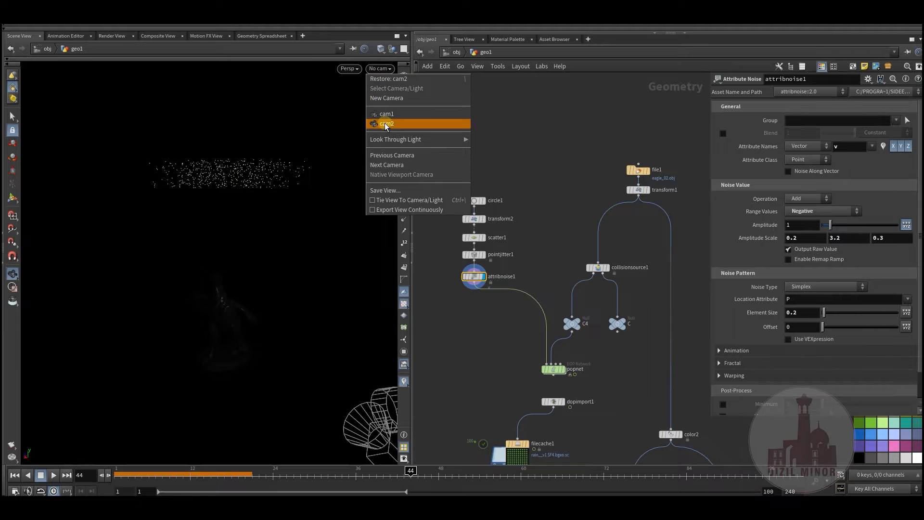
left_click(386, 124)
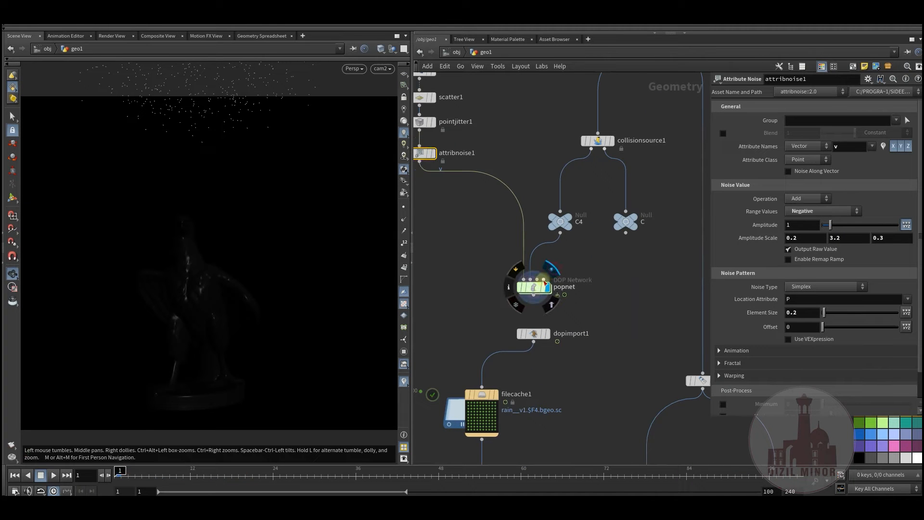
Dive into the popnet and show staticobject1's collision settings referencing the C null.
double_click(529, 287)
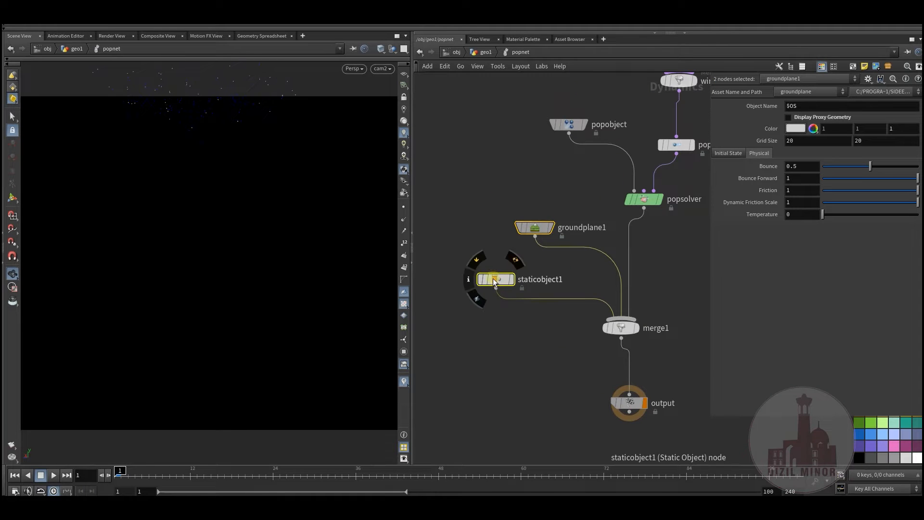
left_click(494, 279)
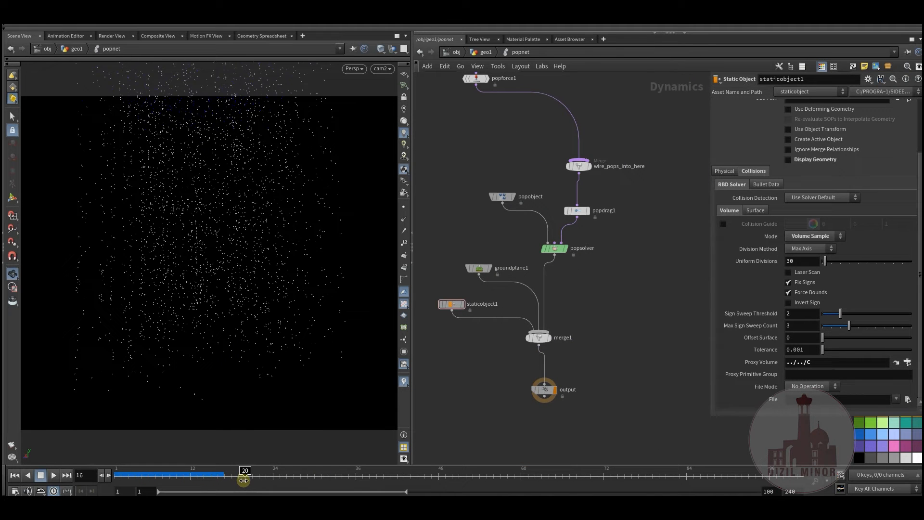
Scrub the simulation to watch rain droplets fall and collect at the ground plane.
left_click_drag(244, 479, 306, 480)
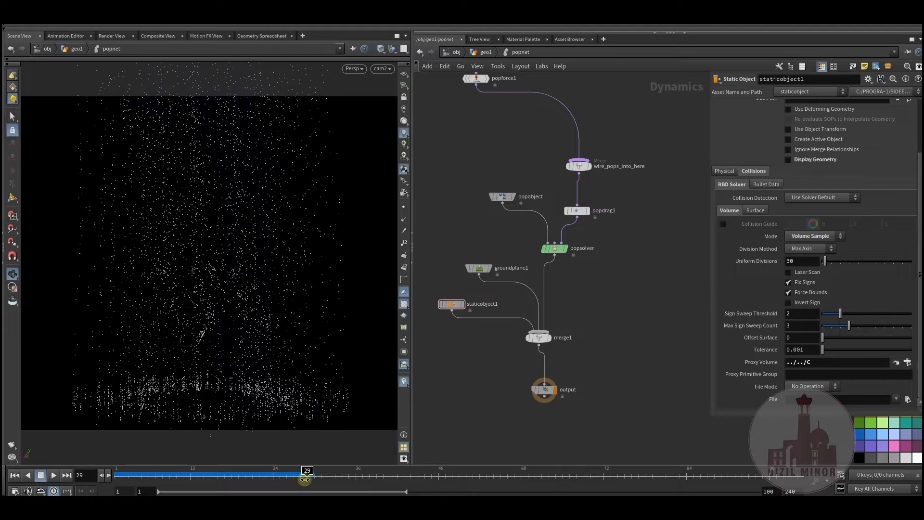
mouse_move(195, 357)
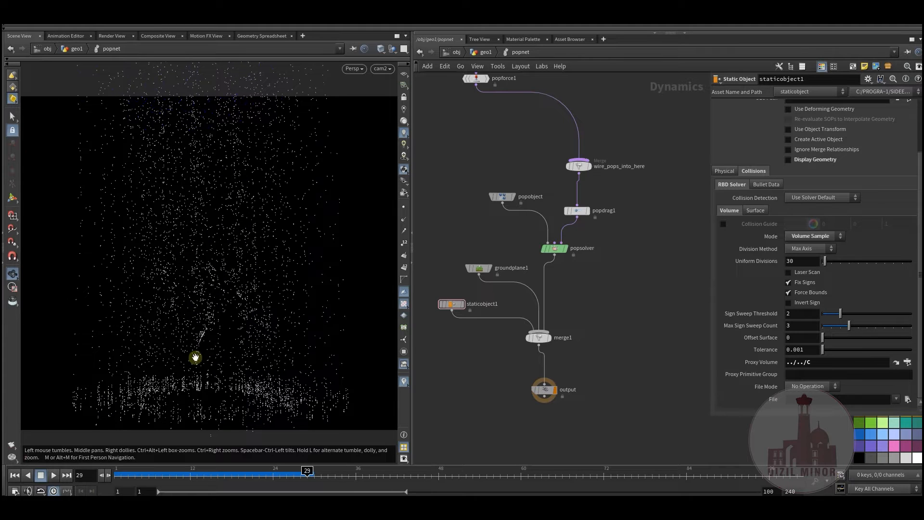
left_click_drag(306, 470, 241, 471)
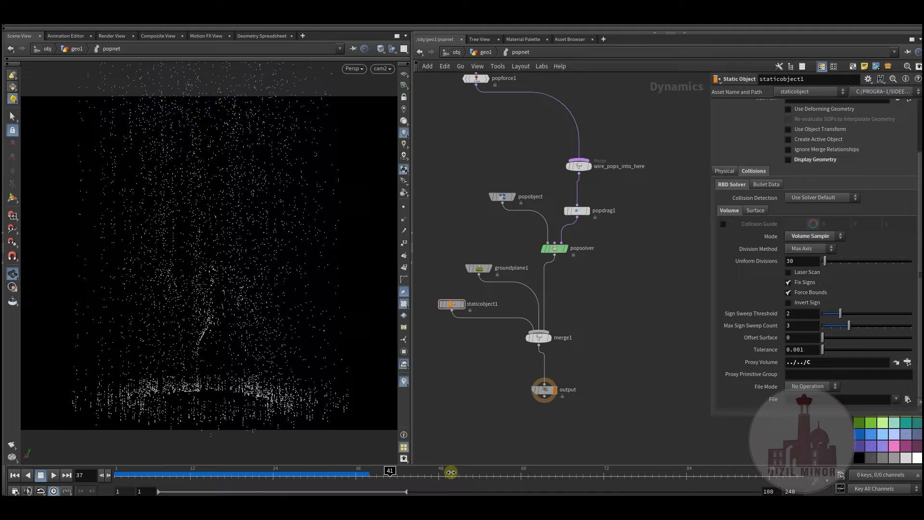
left_click_drag(388, 471, 167, 472)
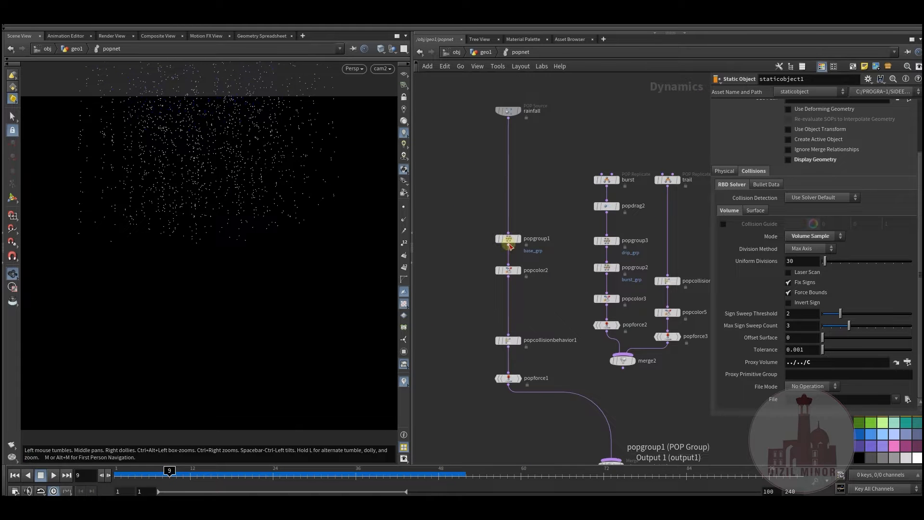
Inspect popgroup1, the rain's base particle group.
left_click(508, 237)
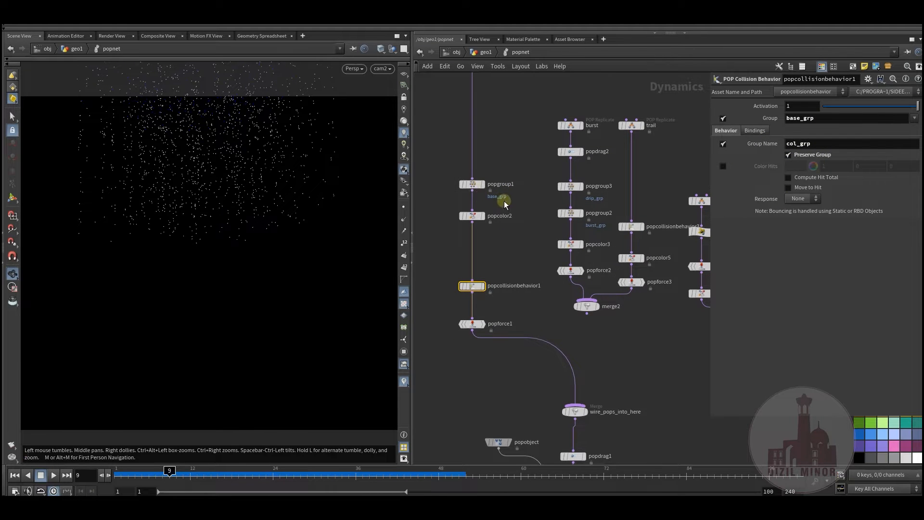
mouse_move(528, 293)
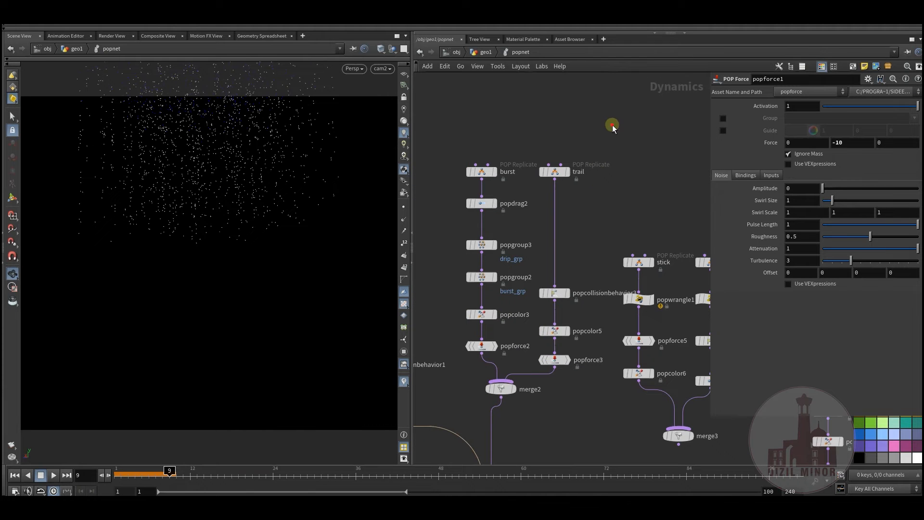
Inspect the trail replicate's attributes and the burst emitter's Birth settings spawning from col_grp.
left_click(552, 172)
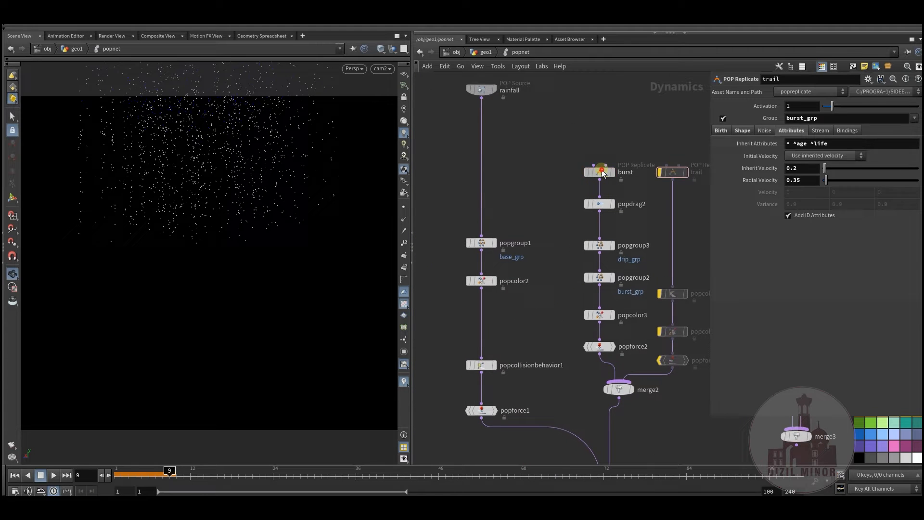
left_click(599, 171)
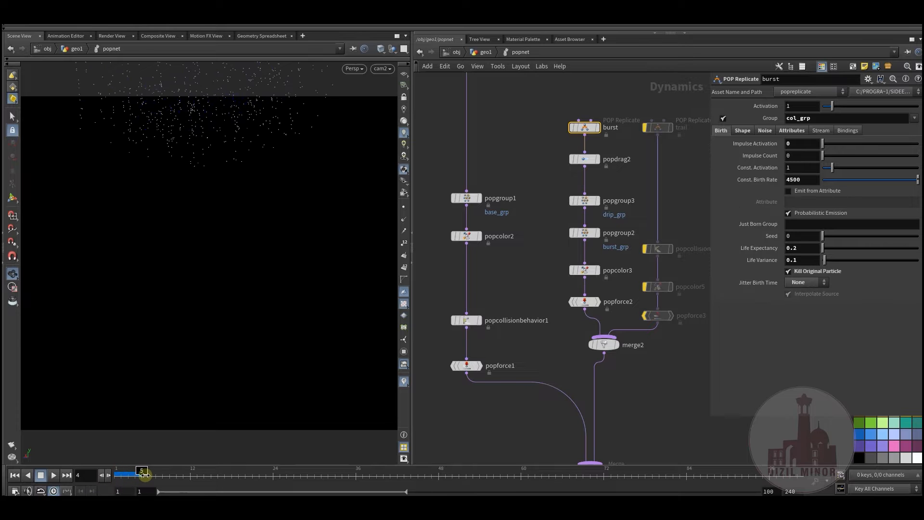
Scrub the timeline to watch green splash bursts form over the eagle statue.
left_click_drag(142, 473, 203, 474)
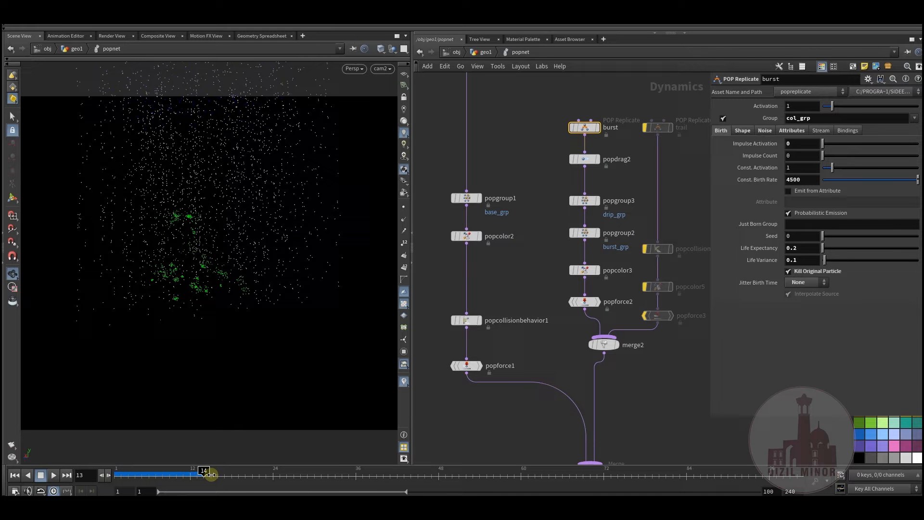
left_click_drag(203, 470, 238, 470)
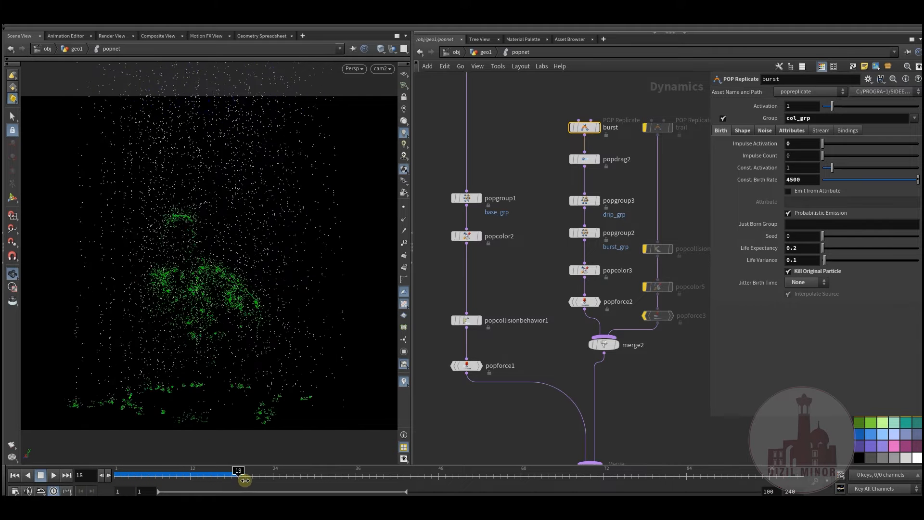
left_click_drag(238, 474, 278, 474)
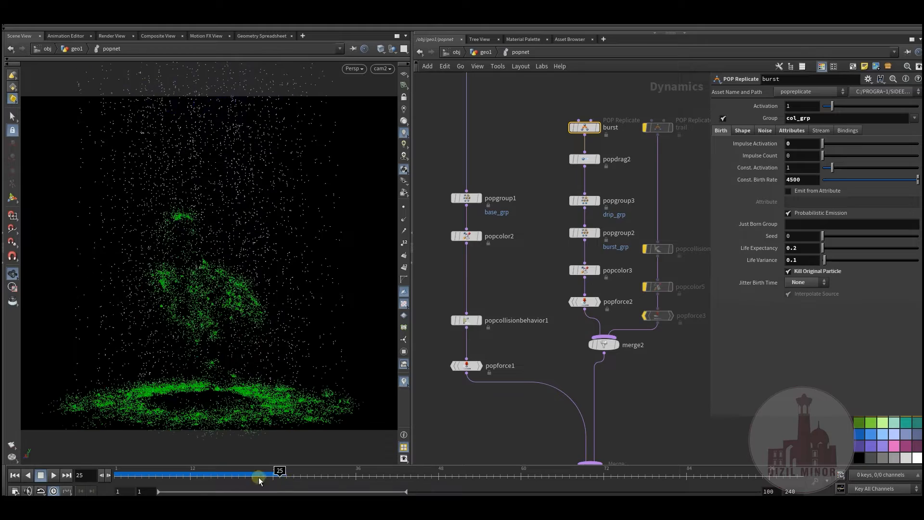
left_click_drag(259, 474, 251, 474)
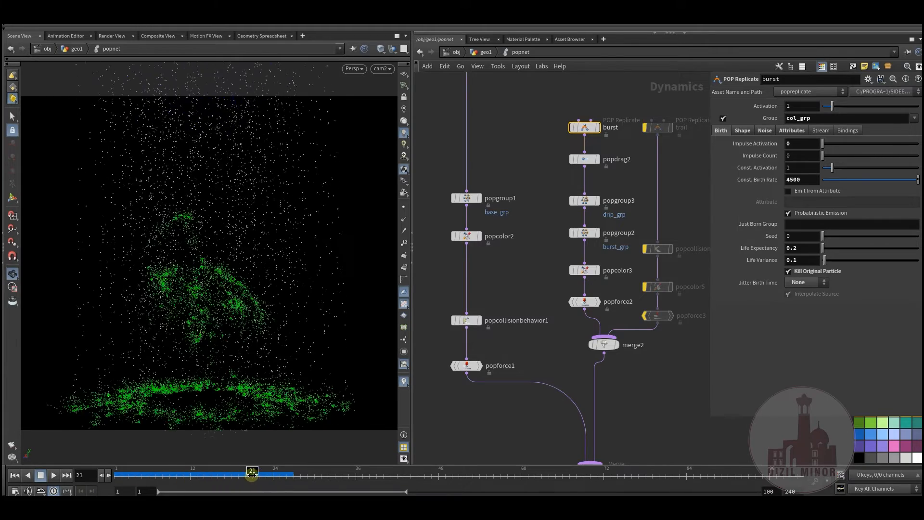
left_click_drag(252, 472, 305, 472)
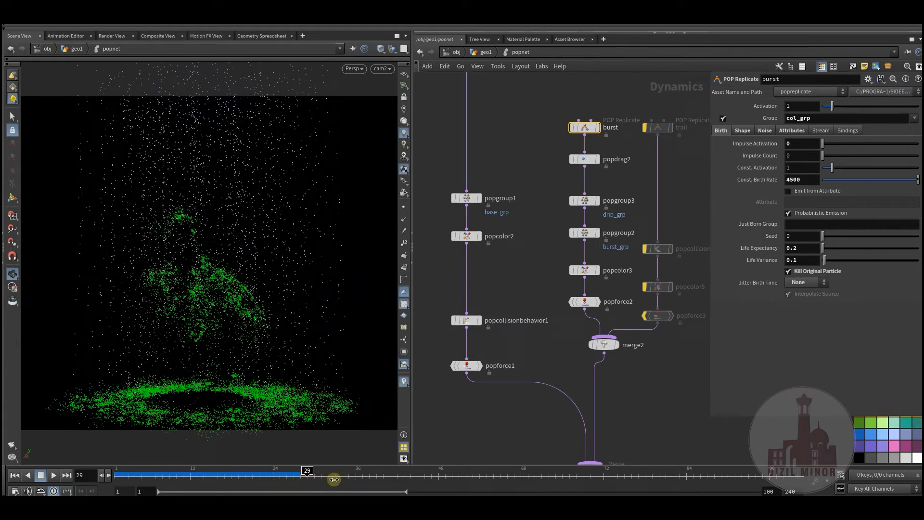
left_click_drag(306, 469, 216, 470)
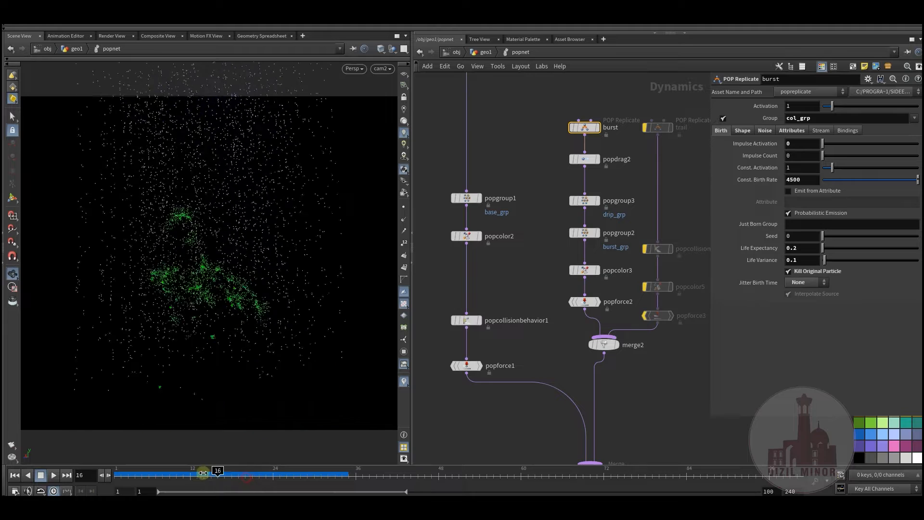
left_click_drag(217, 471, 272, 471)
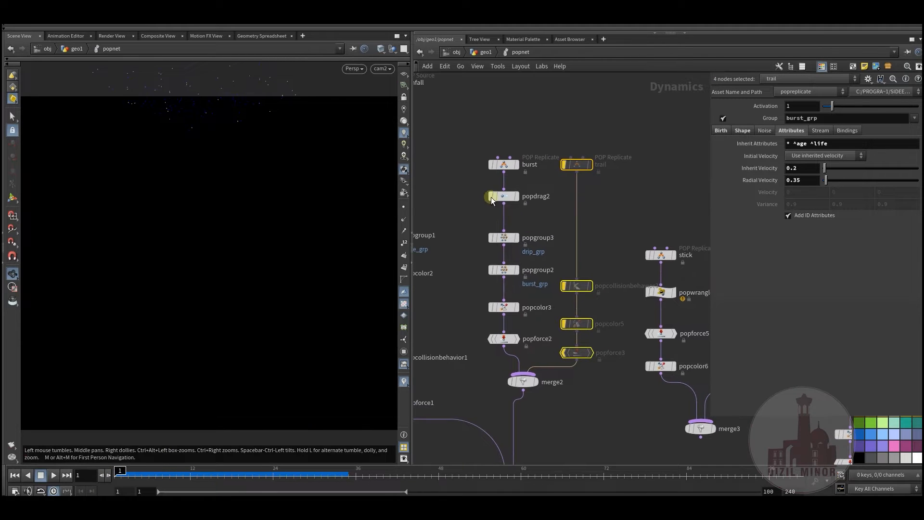
Review the drip_grp (0.25 chance), burst_grp (0.55 chance) and trail replicate nodes, ending on burst_grp.
left_click(502, 237)
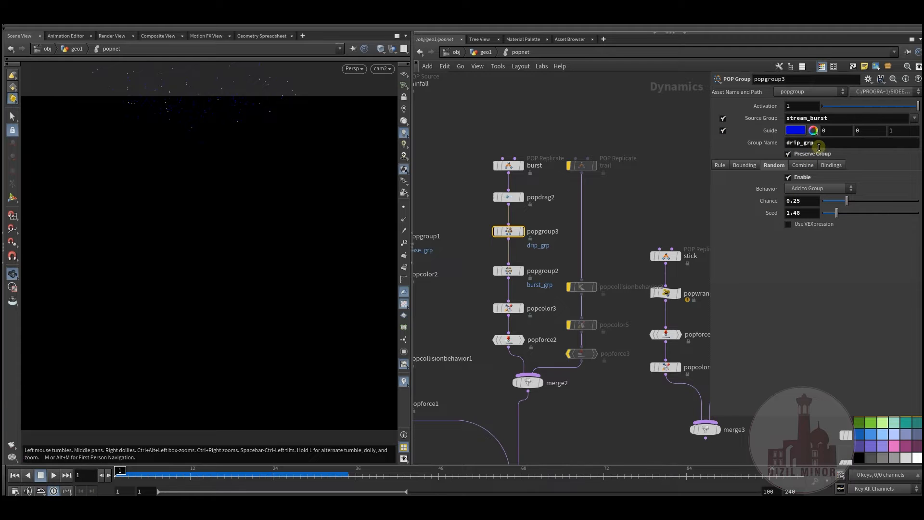
left_click(508, 270)
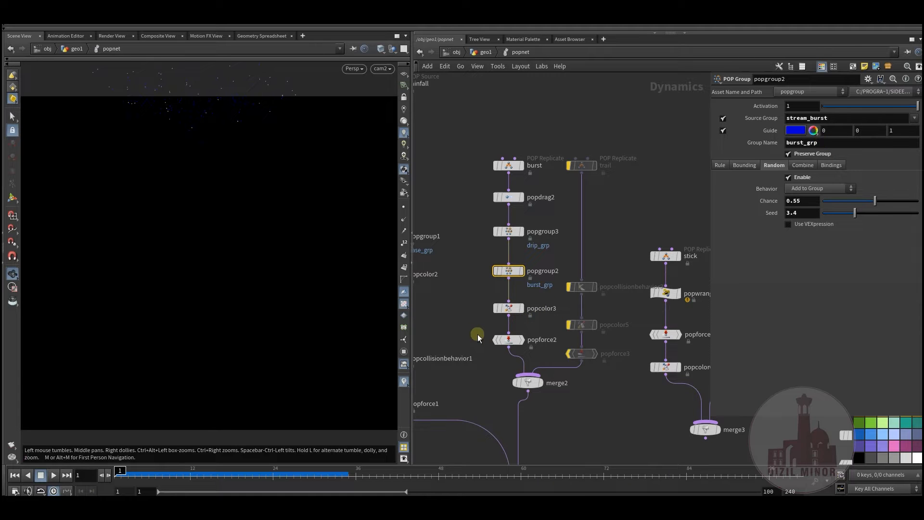
left_click(507, 339)
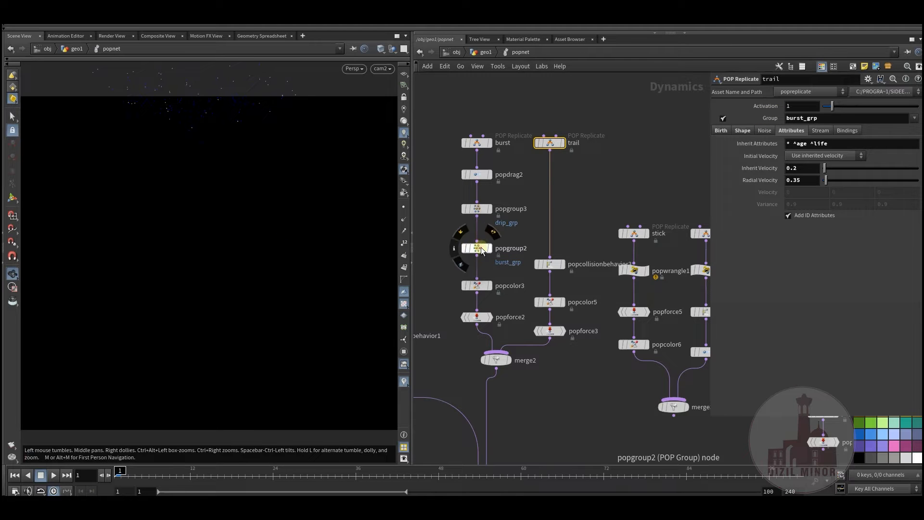
left_click(475, 247)
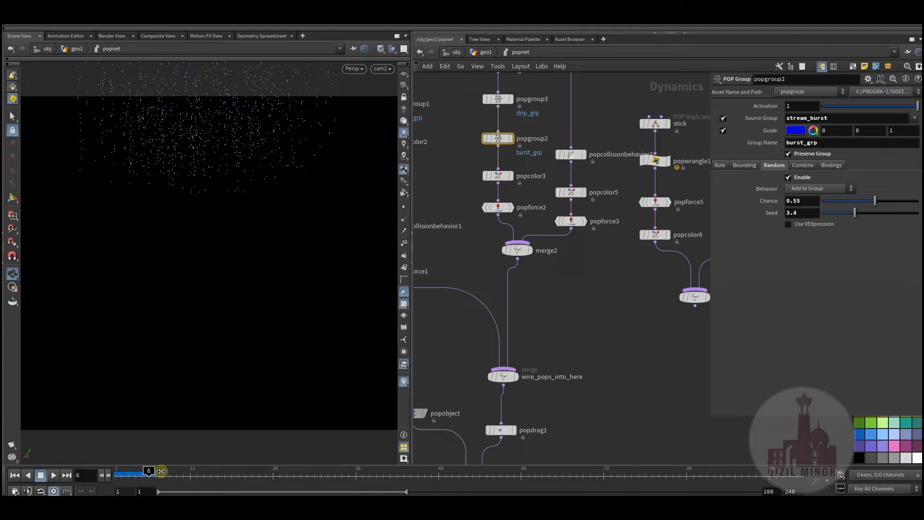
Scrub frames 6 to 19 to watch blue burst splashes form over the eagle statue.
left_click_drag(148, 472, 183, 471)
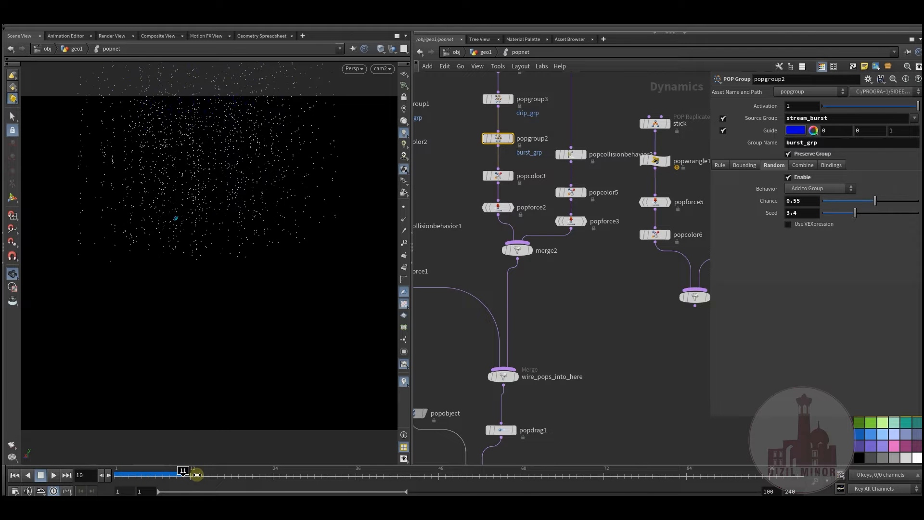
left_click_drag(183, 474, 225, 474)
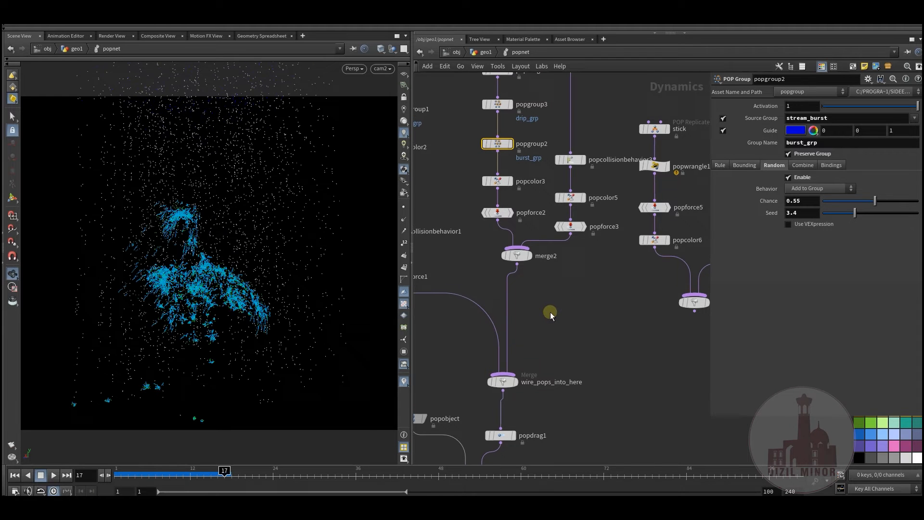
left_click_drag(224, 474, 169, 474)
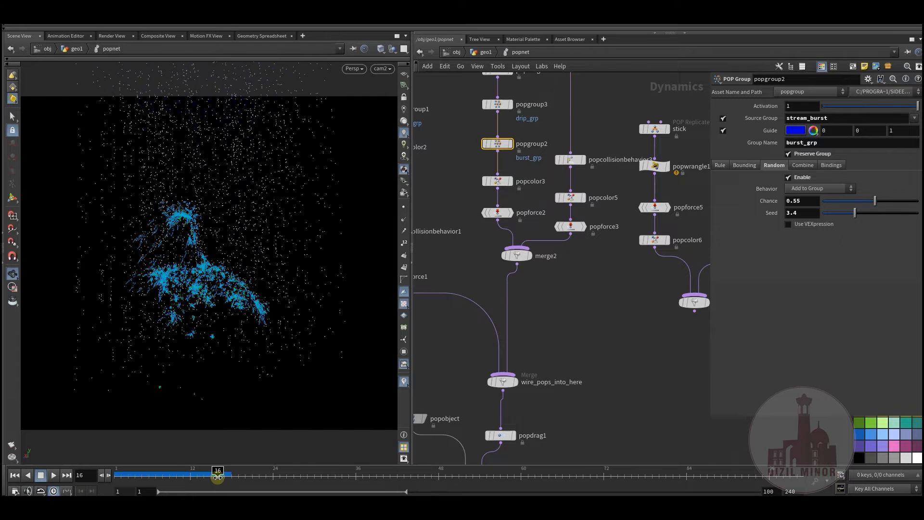
left_click_drag(216, 471, 136, 470)
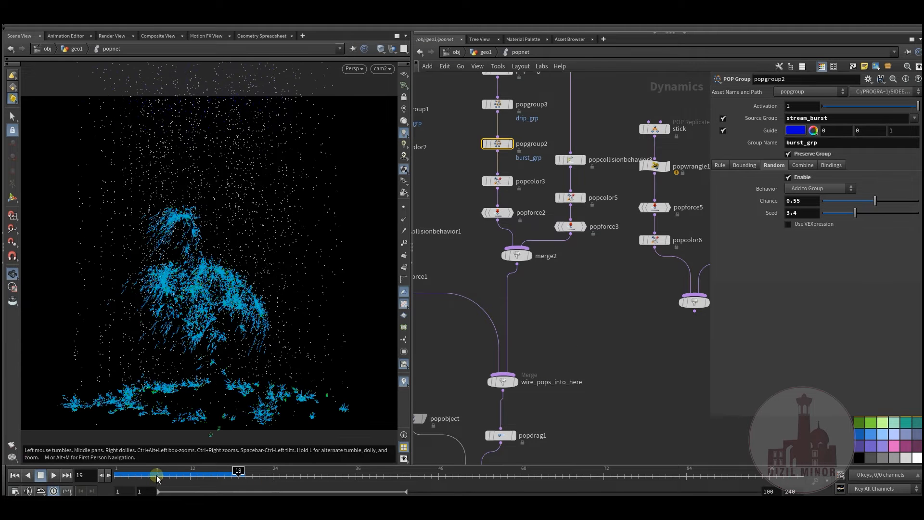
left_click_drag(238, 473, 211, 473)
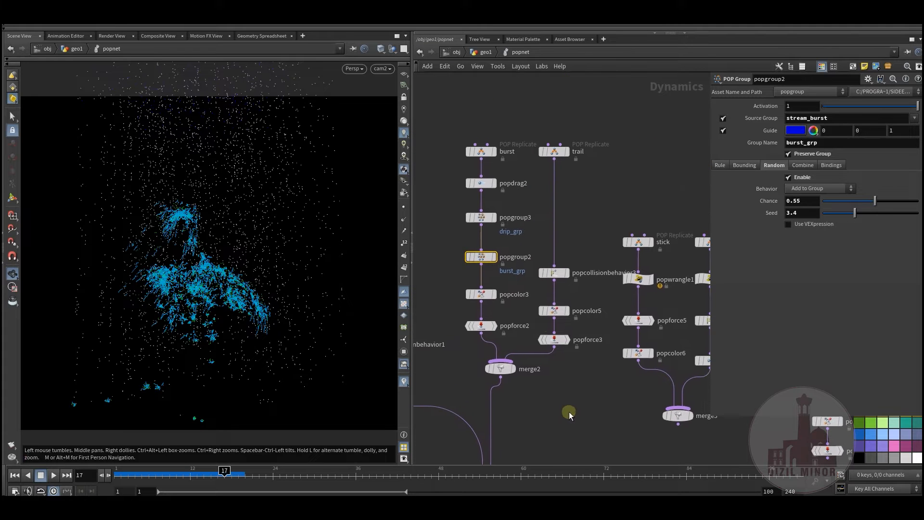
Set the stick POP Replicate's source group to drip_grp, removing col_grp.
left_click(479, 217)
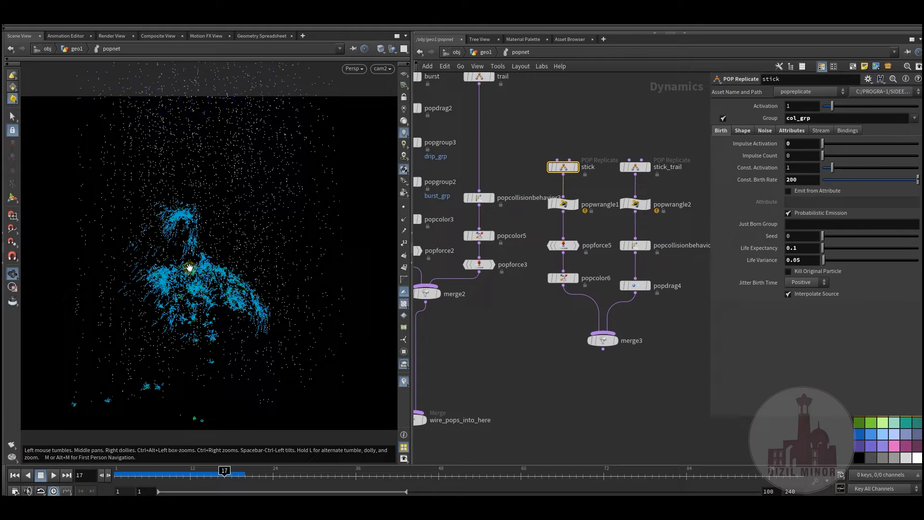
mouse_move(506, 324)
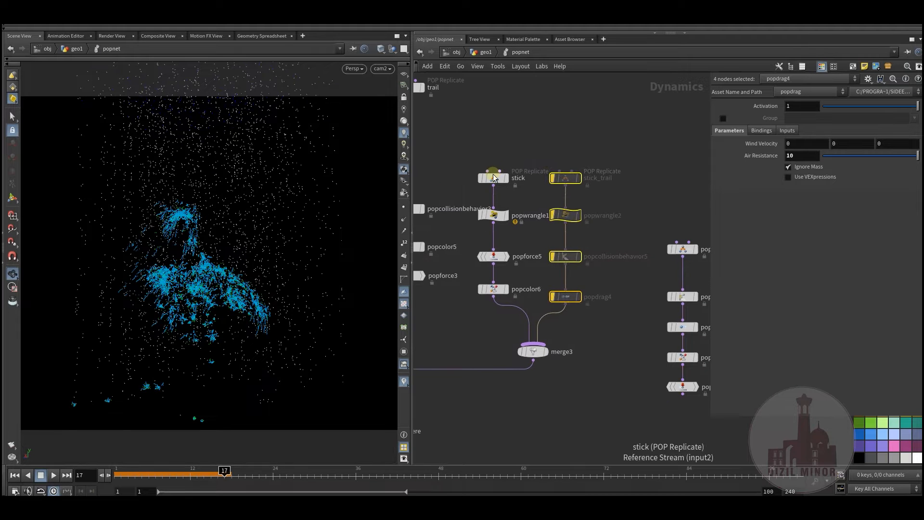
left_click(492, 177)
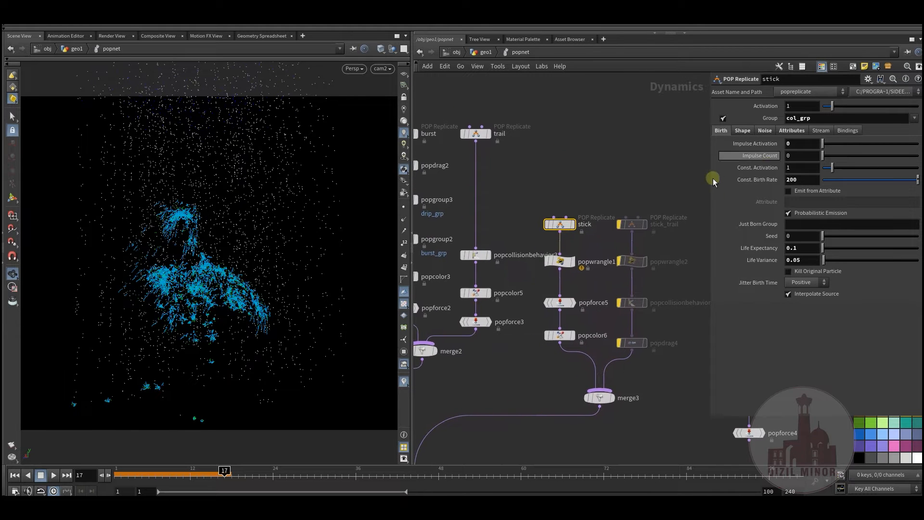
left_click(914, 118)
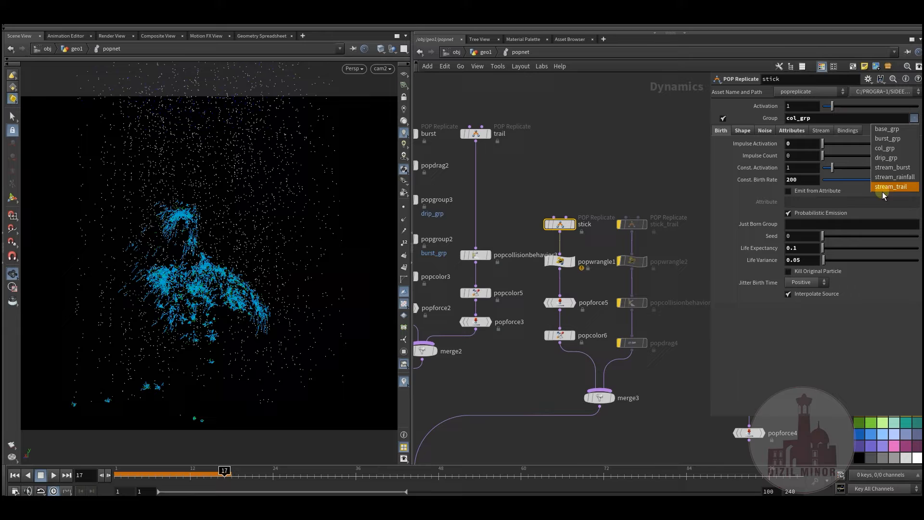
left_click(885, 157)
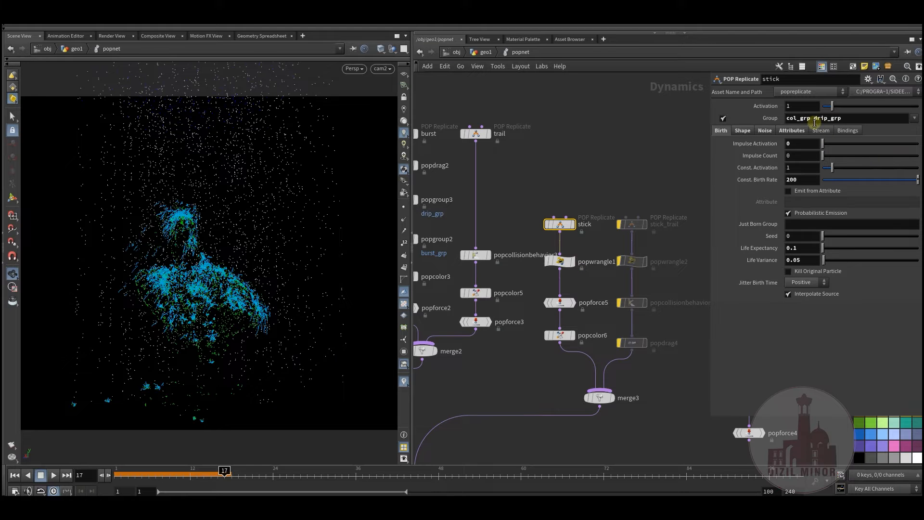
double_click(800, 117)
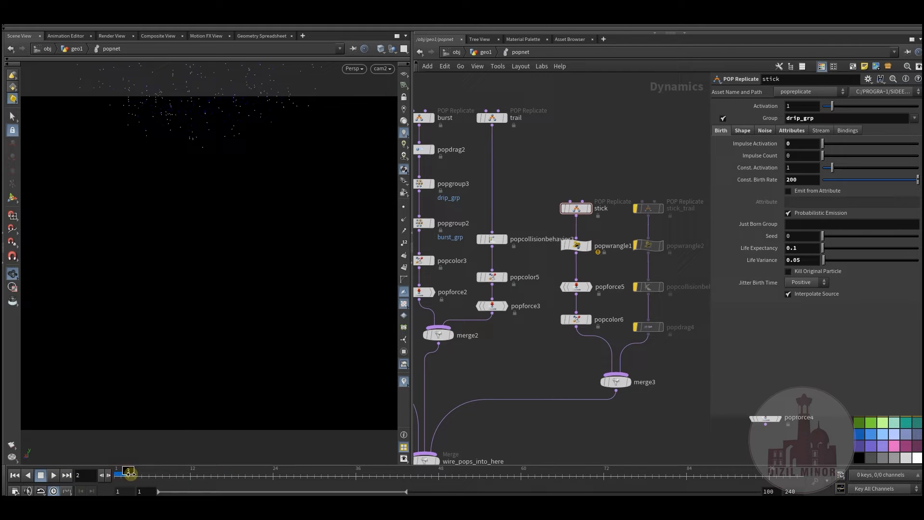
Scrub the simulation to check green drip-based stick particles coating the eagle, then bring popgroup3 into view.
left_click_drag(128, 472, 171, 473)
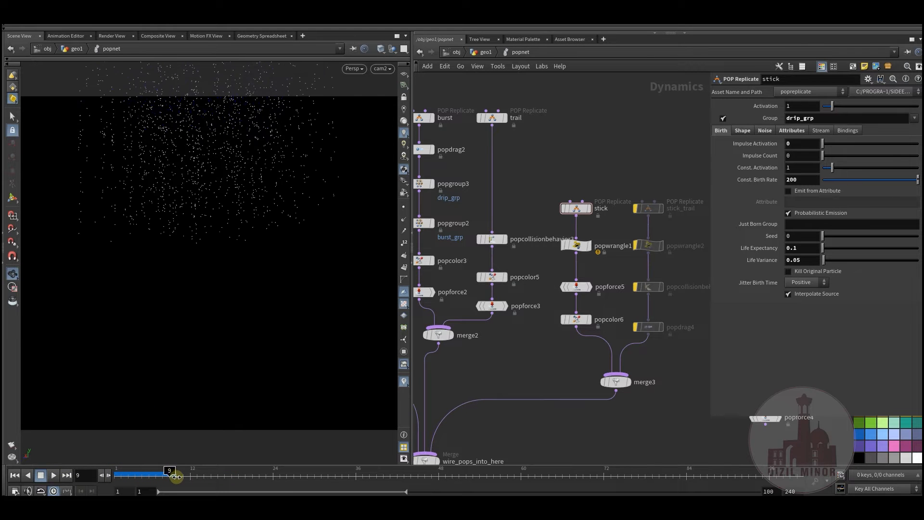
left_click_drag(170, 474, 203, 474)
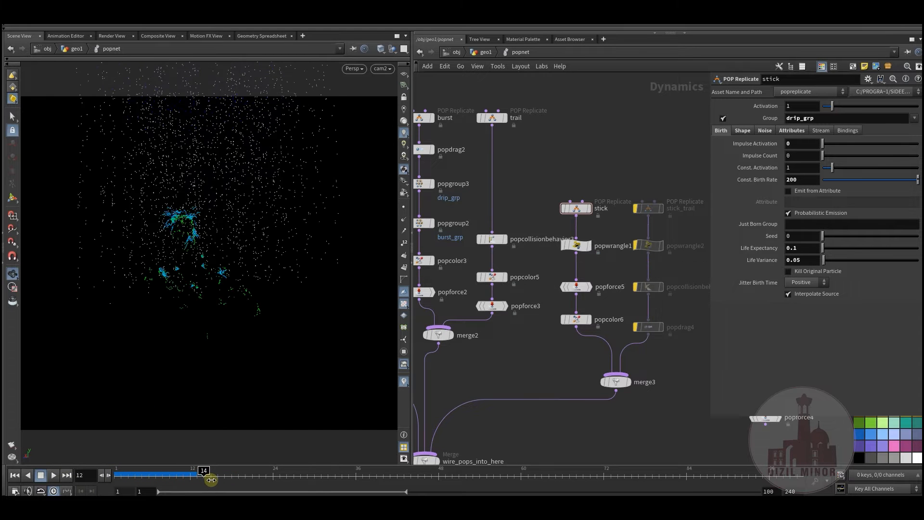
left_click_drag(203, 479, 246, 485)
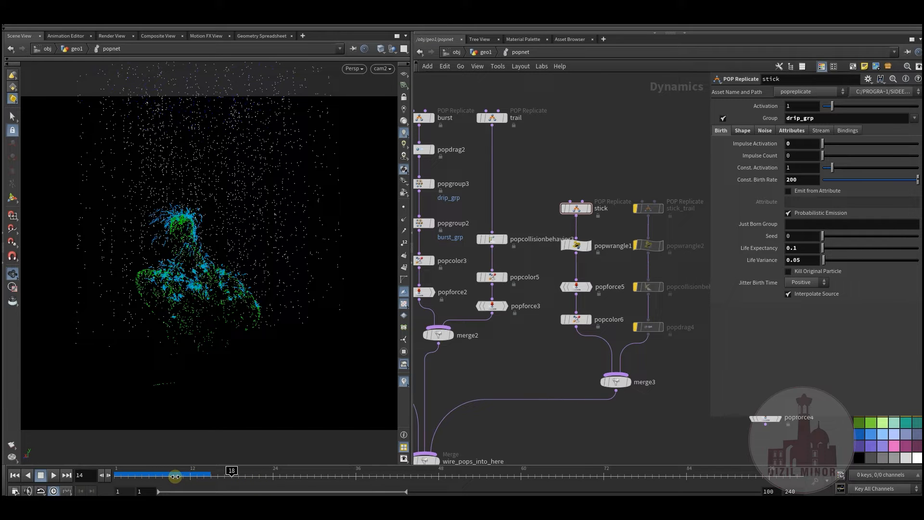
left_click_drag(175, 476, 153, 475)
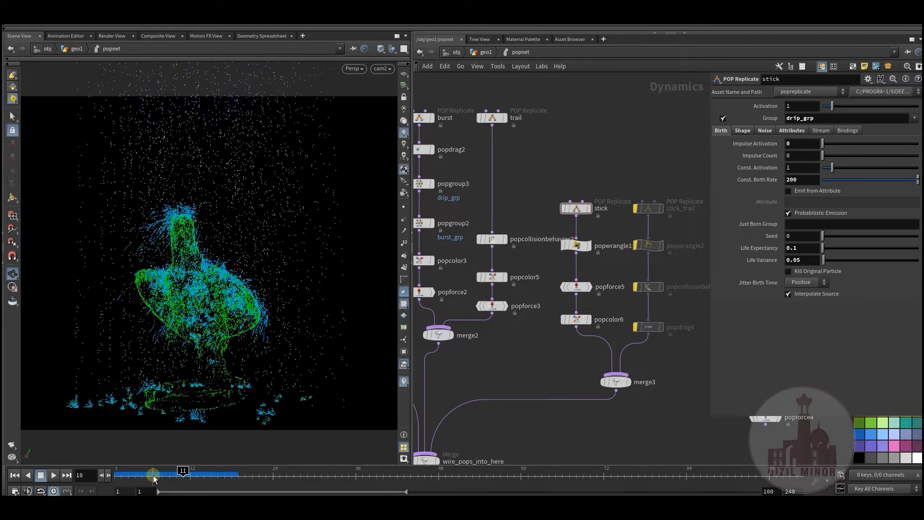
left_click_drag(153, 474, 197, 474)
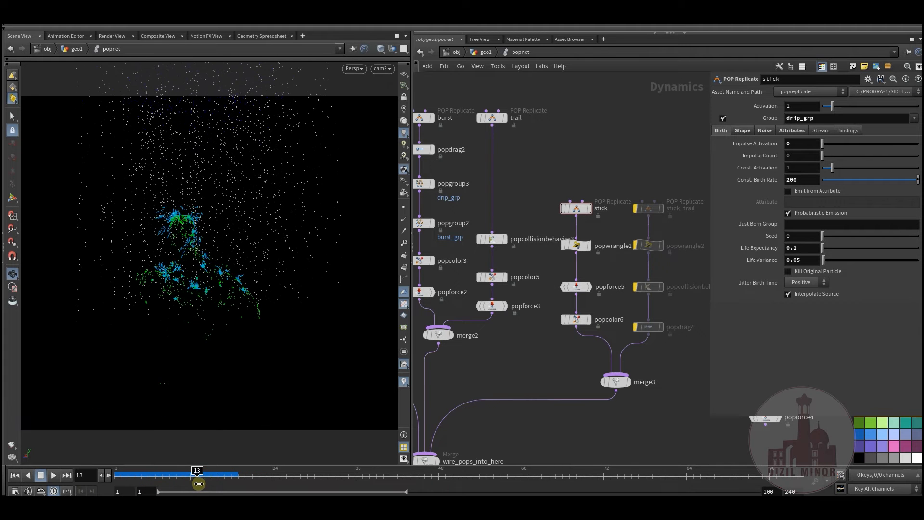
left_click_drag(197, 483, 210, 483)
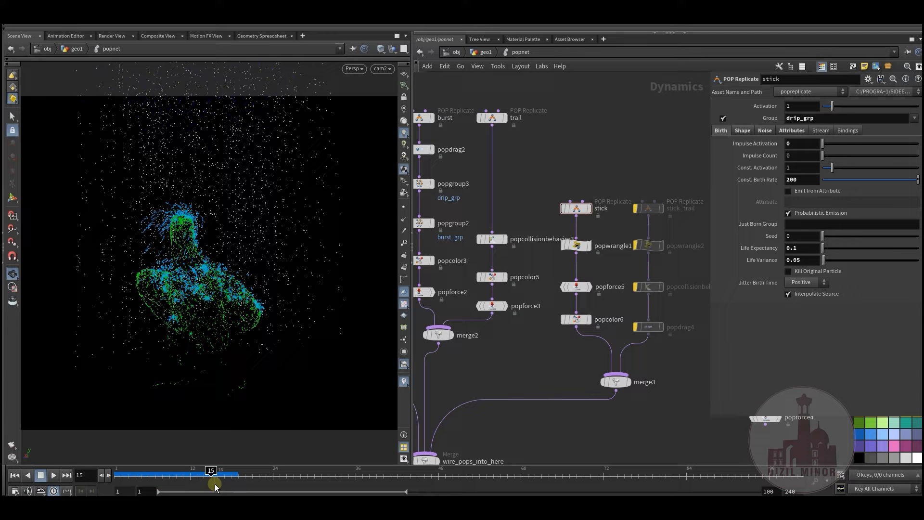
left_click_drag(210, 483, 120, 472)
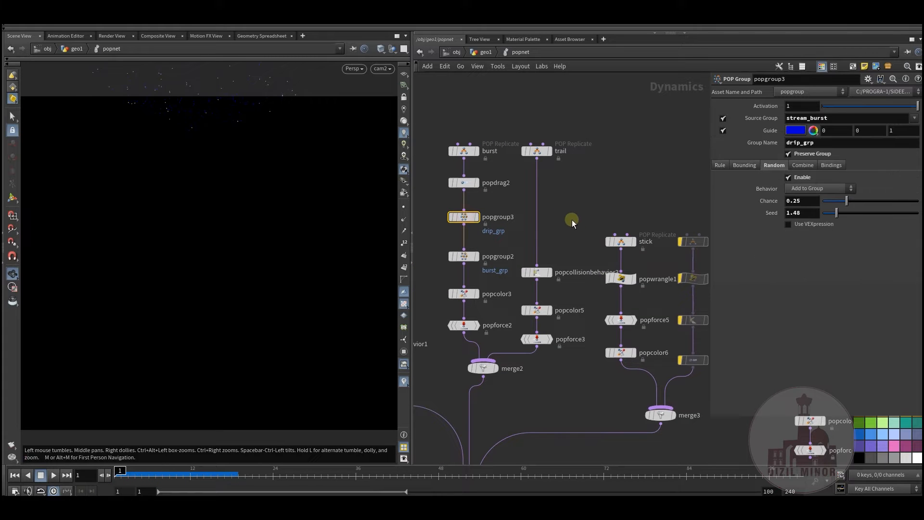
Lower the drip_grp chance to 0.045 and scrub the splash to see fewer drip particles.
left_click_drag(849, 200, 828, 200)
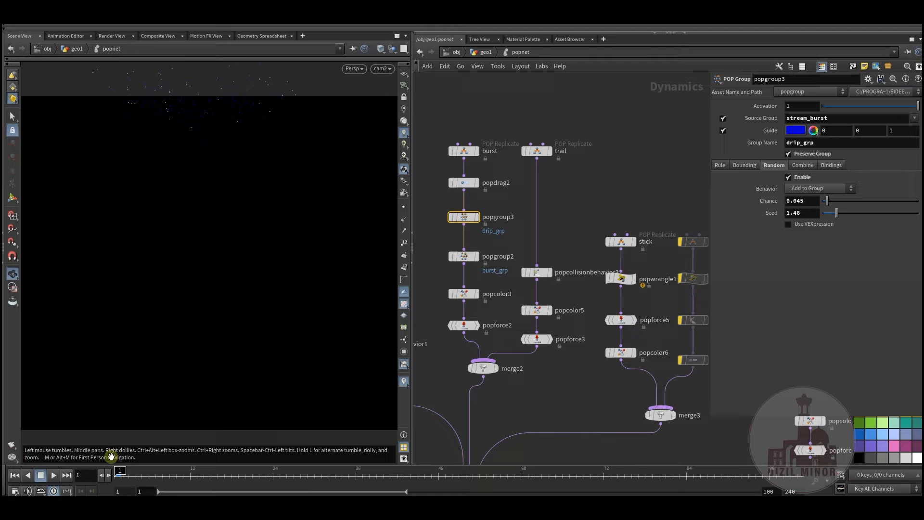
left_click_drag(119, 474, 169, 474)
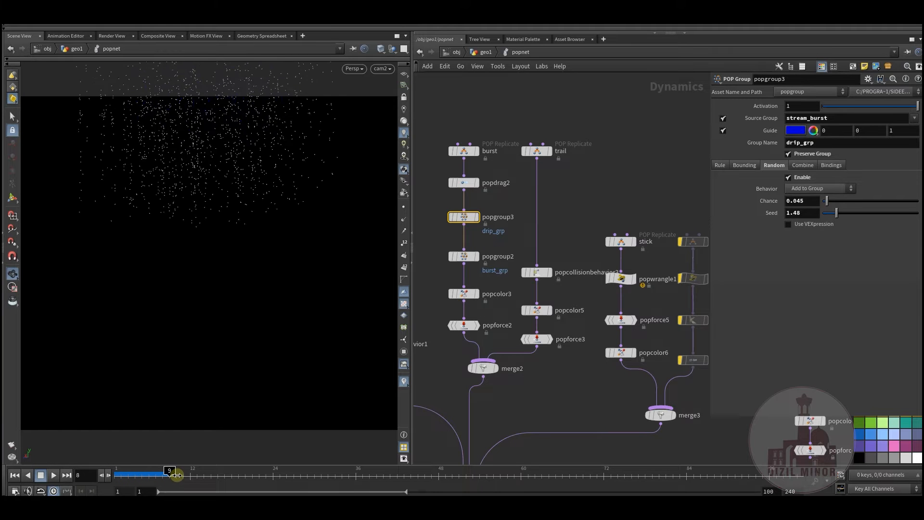
left_click_drag(171, 474, 197, 474)
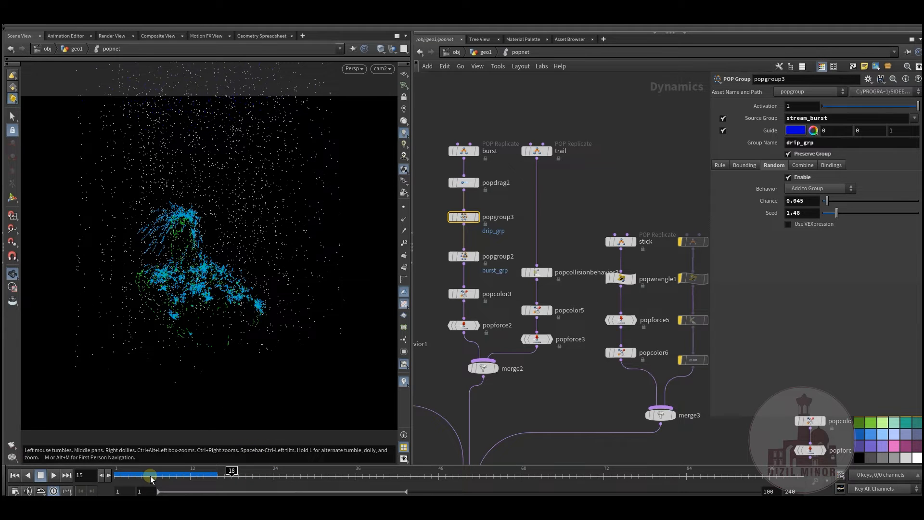
left_click_drag(150, 476, 177, 476)
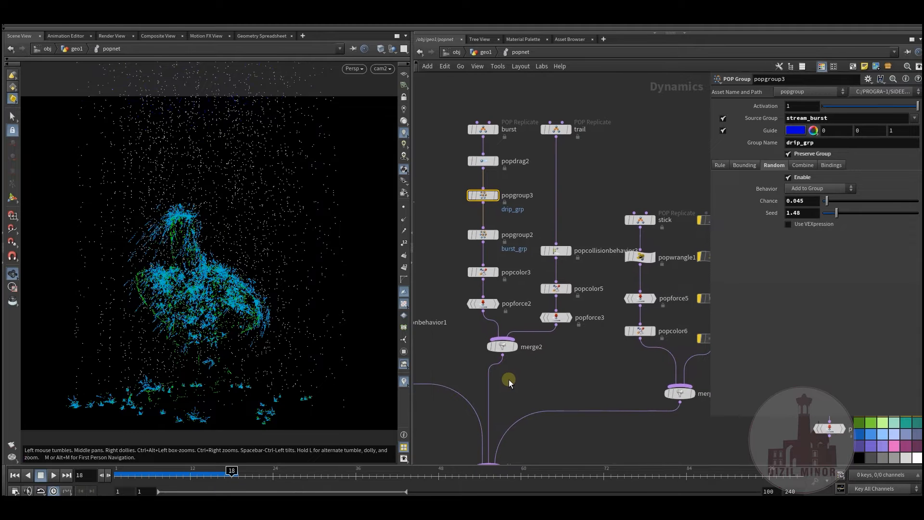
left_click_drag(231, 472, 142, 472)
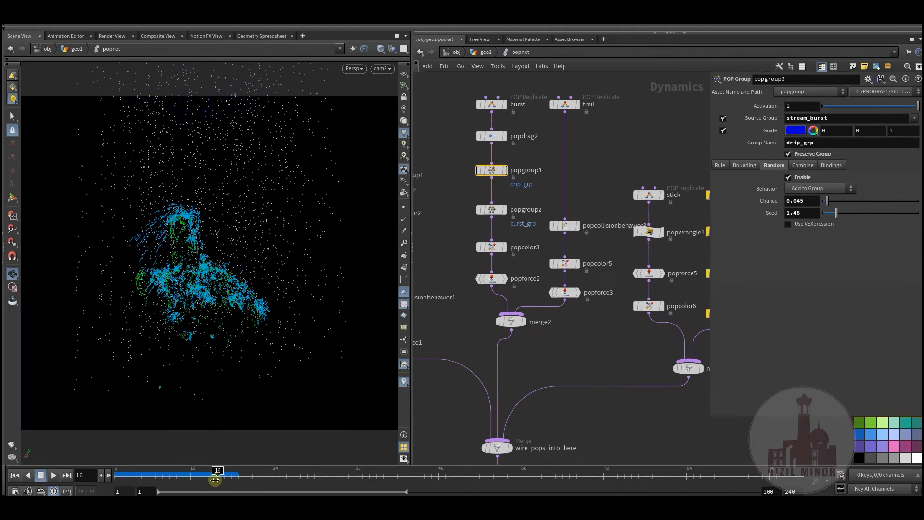
Replay the rain from an early frame to watch particles splash and cling to the statue.
left_click_drag(216, 479, 170, 480)
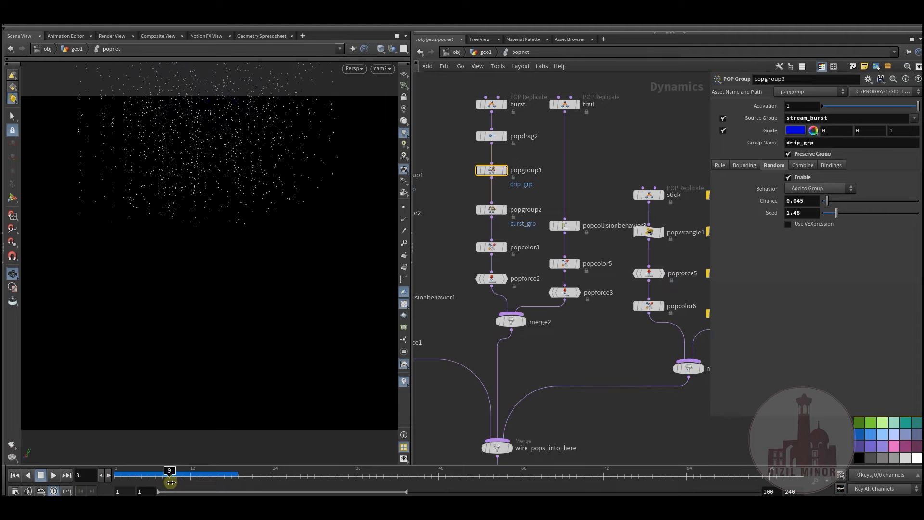
left_click_drag(170, 482, 241, 482)
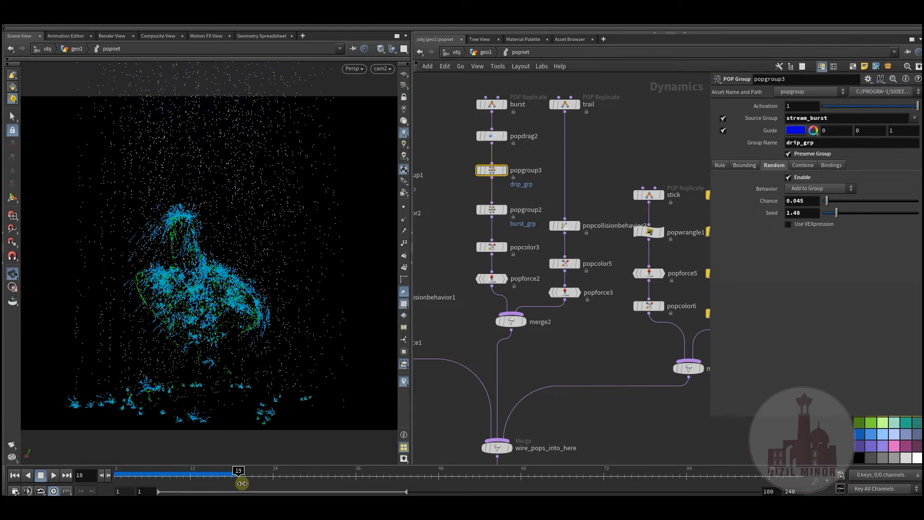
left_click_drag(237, 475, 162, 475)
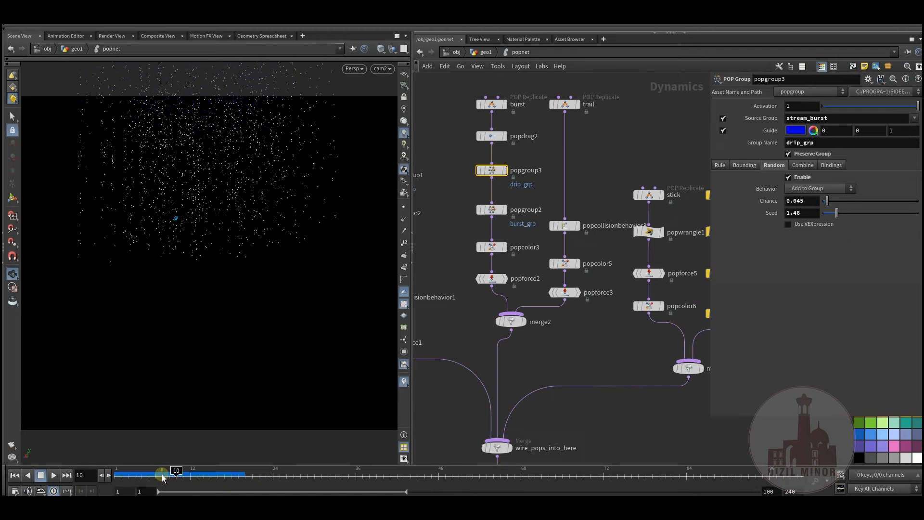
left_click_drag(161, 476, 217, 475)
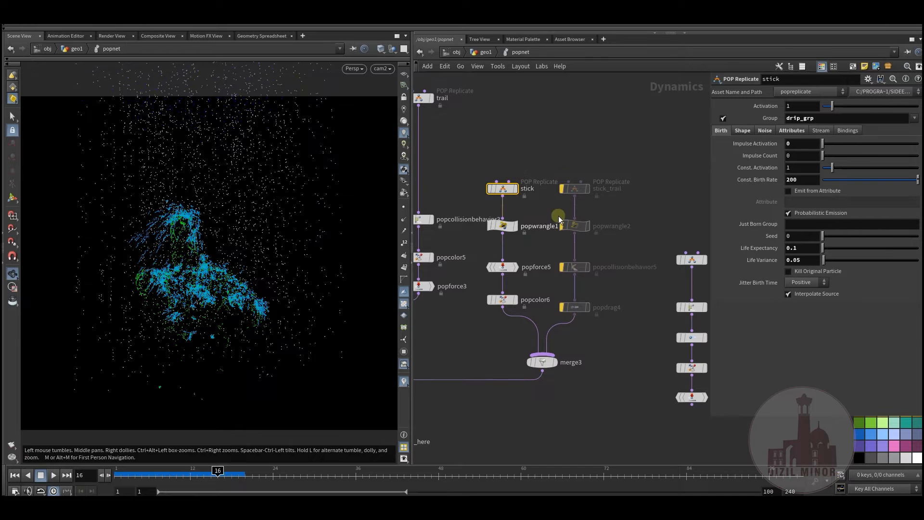
Activate the stick_trail branch and check its birth rate 500, life 0.3 replication settings.
left_click(574, 189)
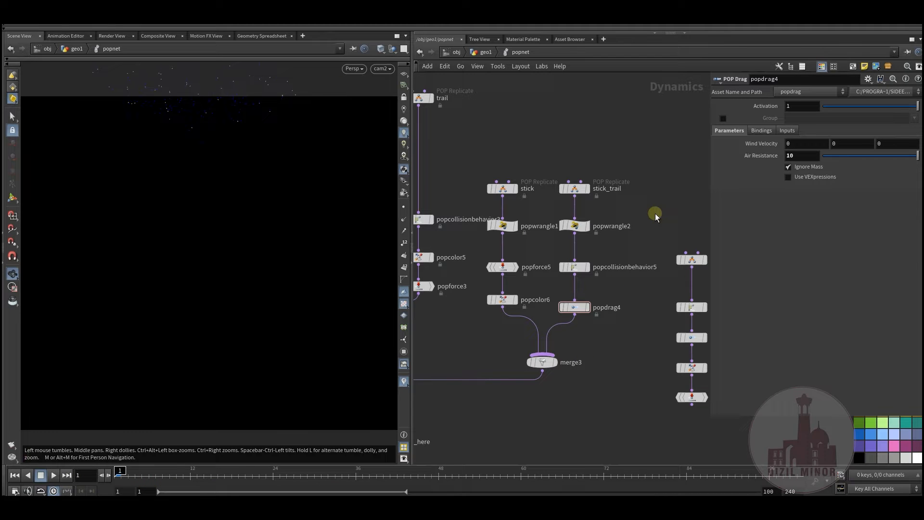
left_click(572, 188)
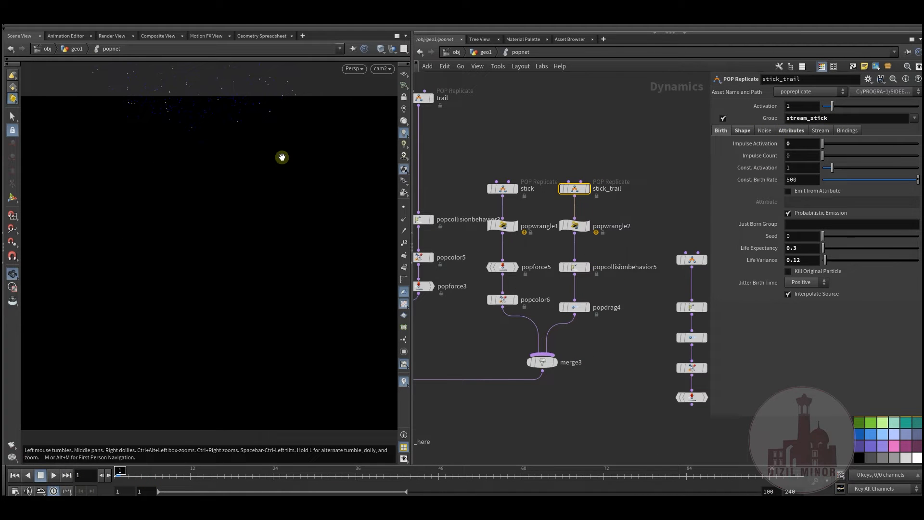
mouse_move(228, 162)
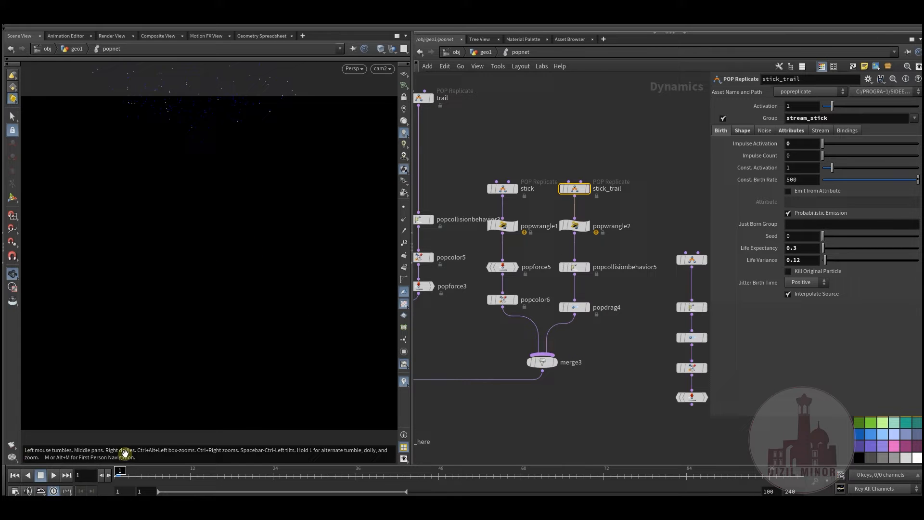
Scrub forward until green trails slide down the statue, then rewind to the start.
left_click_drag(121, 469, 161, 469)
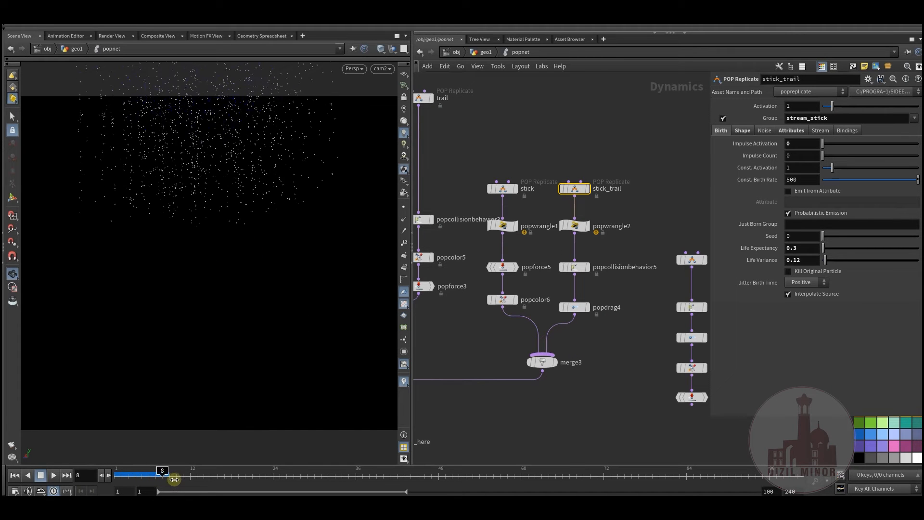
left_click_drag(174, 478, 224, 478)
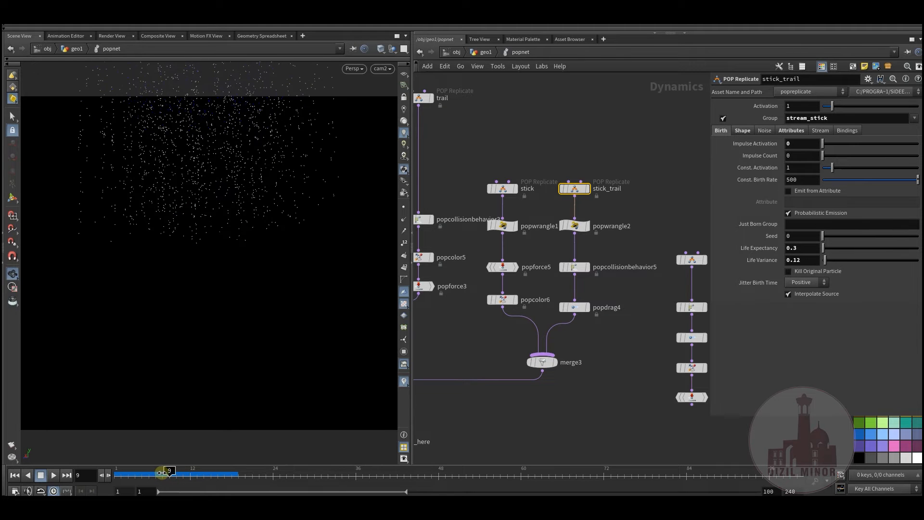
left_click_drag(170, 470, 211, 470)
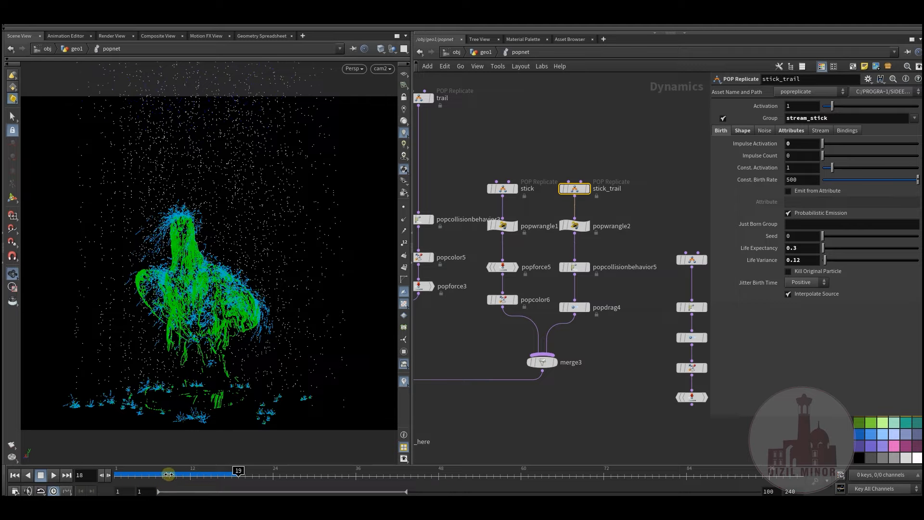
left_click_drag(238, 473, 155, 473)
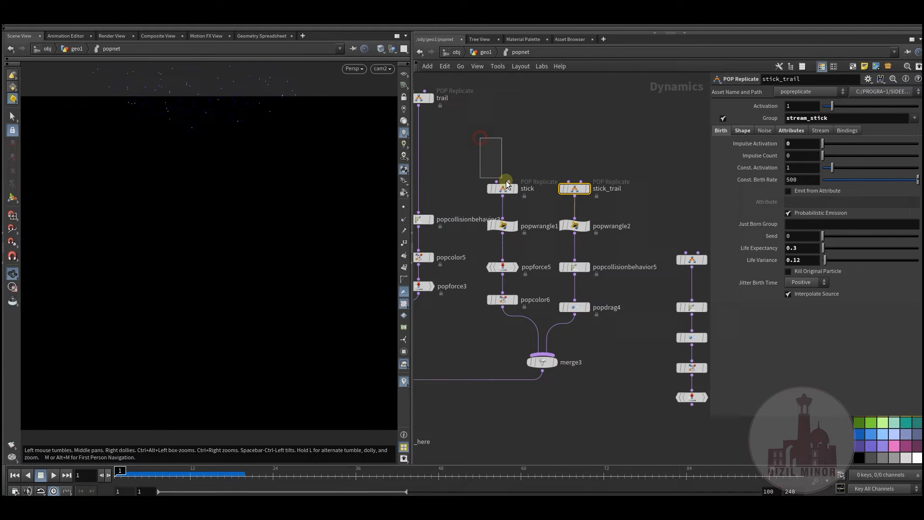
Set the stick POP Replicate node's Const. Birth Rate to 50.
left_click(502, 187)
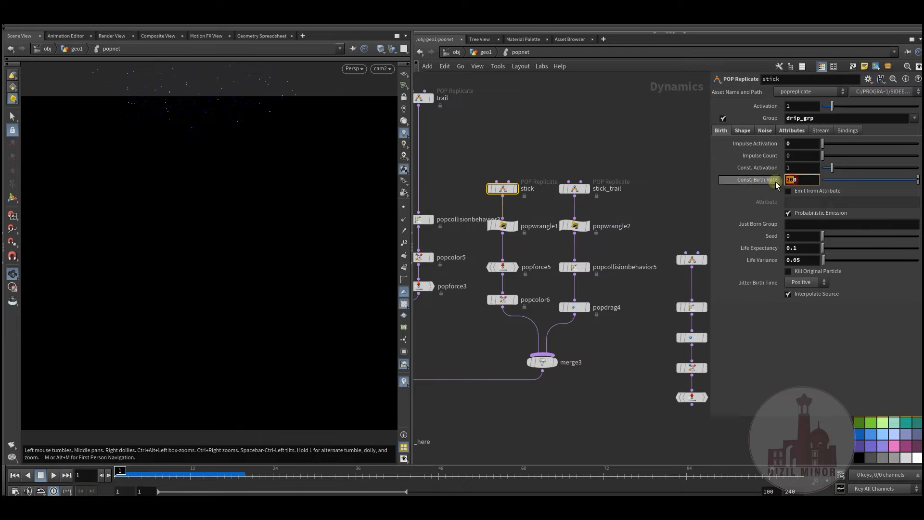
type("50")
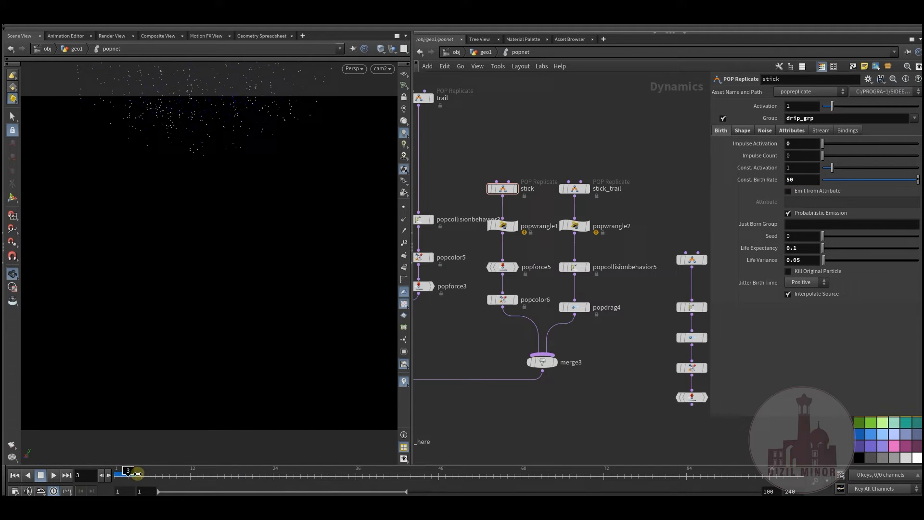
Scrub through frames 15, 20 and 24 to check drips and spreading splashes, then rewind.
left_click_drag(128, 472, 169, 472)
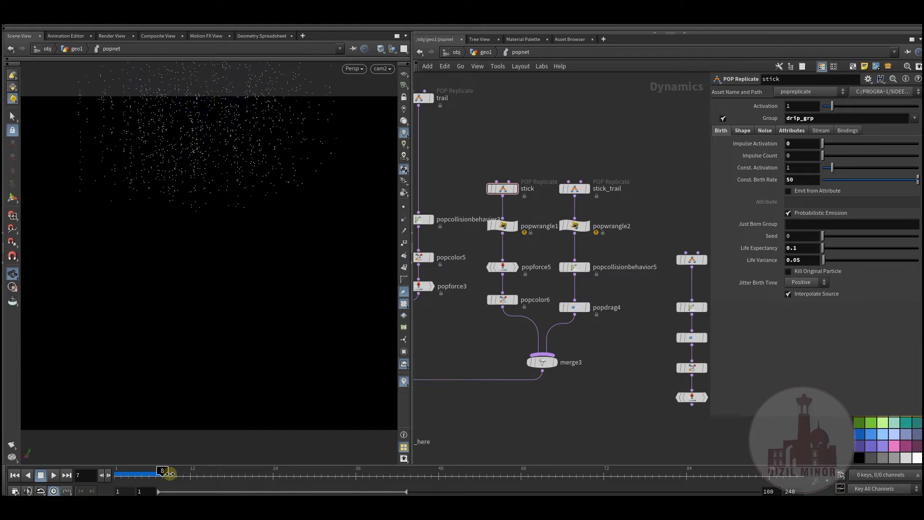
left_click_drag(168, 473, 206, 473)
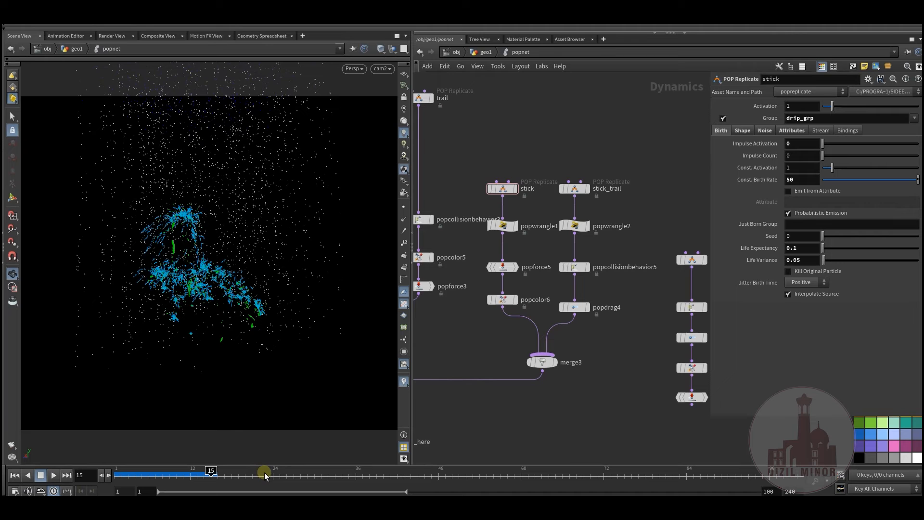
left_click_drag(264, 473, 289, 474)
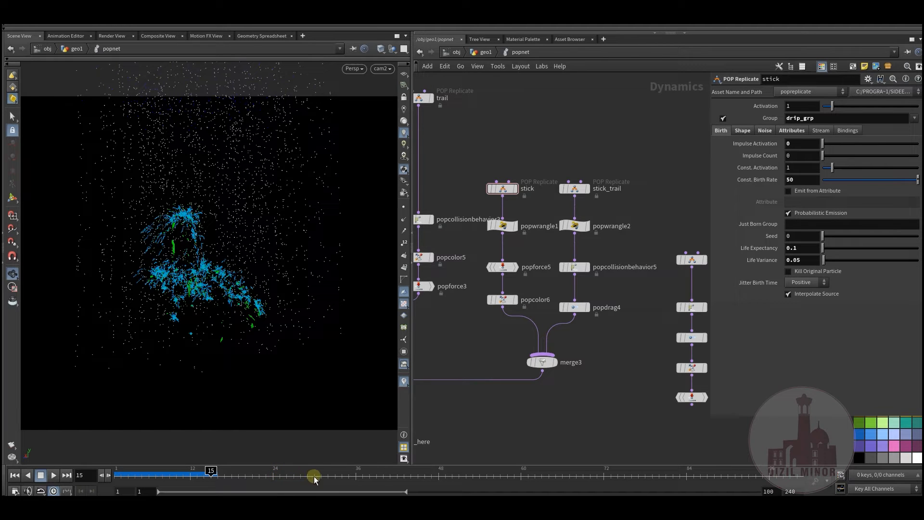
left_click_drag(314, 474, 329, 474)
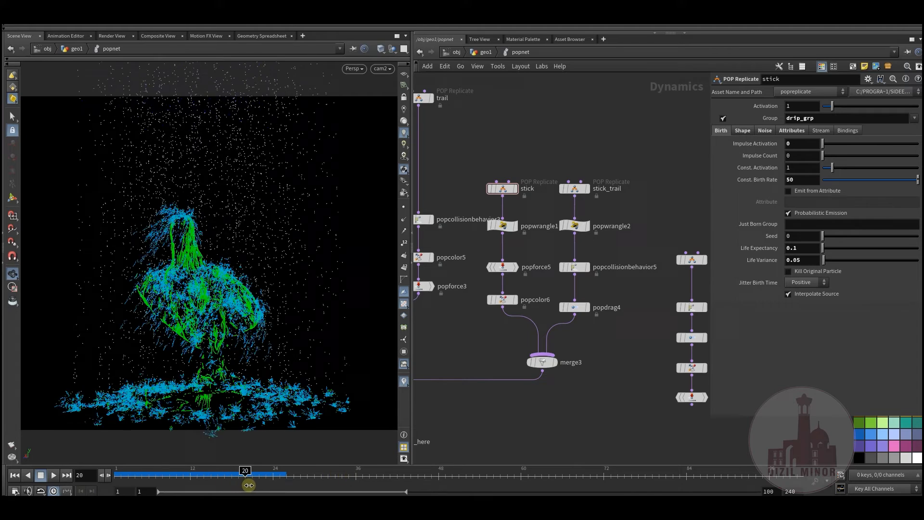
left_click_drag(244, 469, 127, 470)
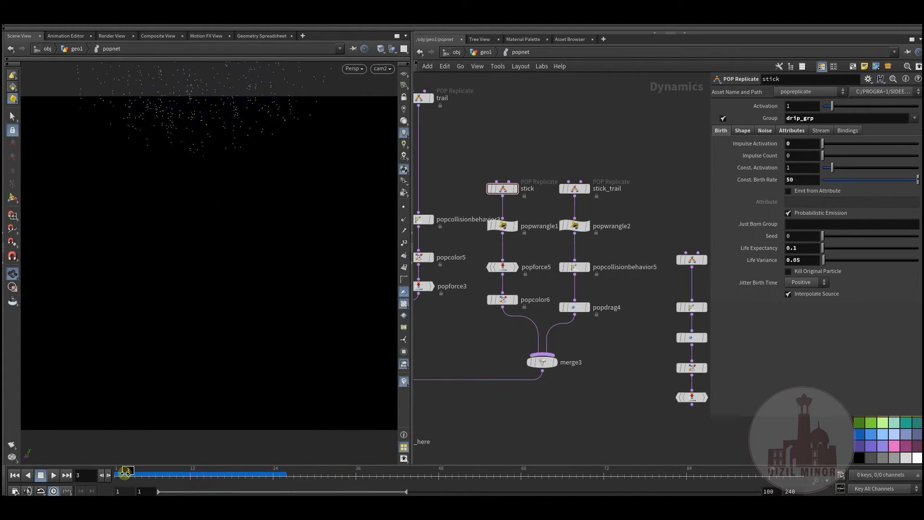
left_click_drag(127, 470, 252, 470)
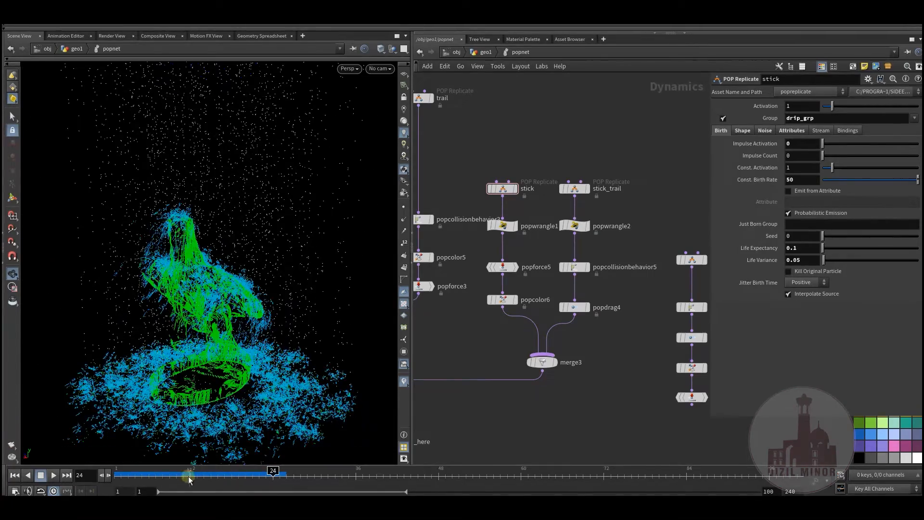
left_click_drag(272, 476, 231, 475)
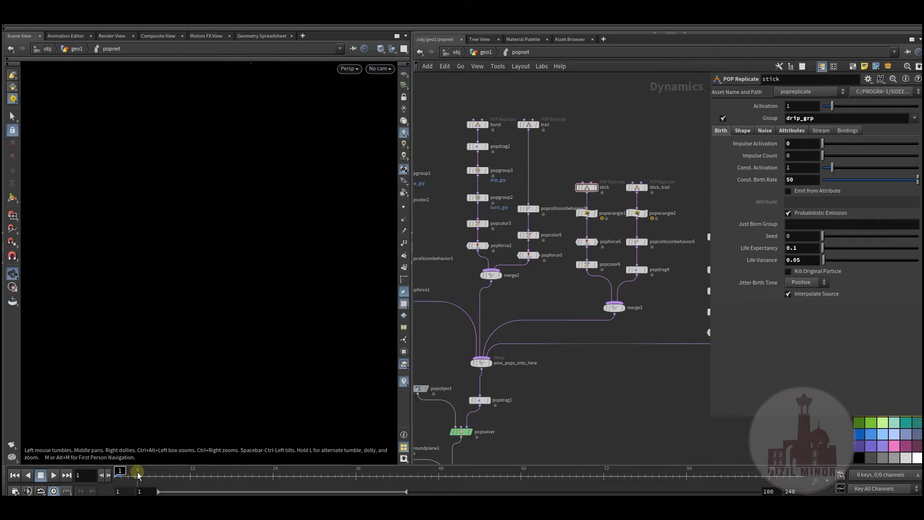
Play the simulation from the start and step forward a frame to review the result.
left_click(52, 475)
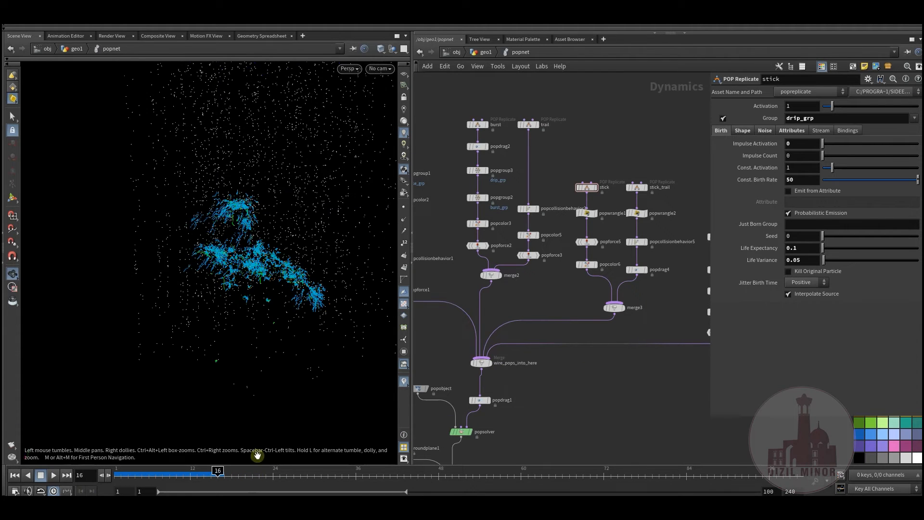
left_click_drag(217, 471, 211, 470)
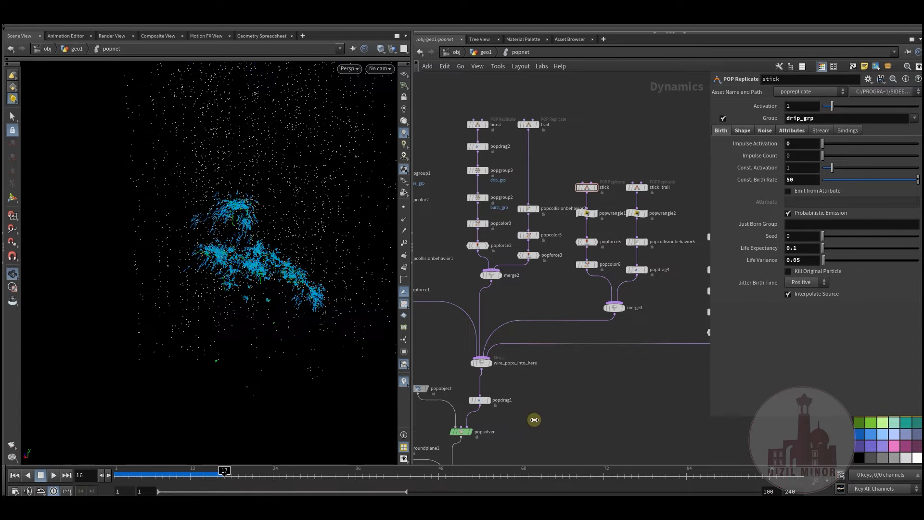
left_click(52, 475)
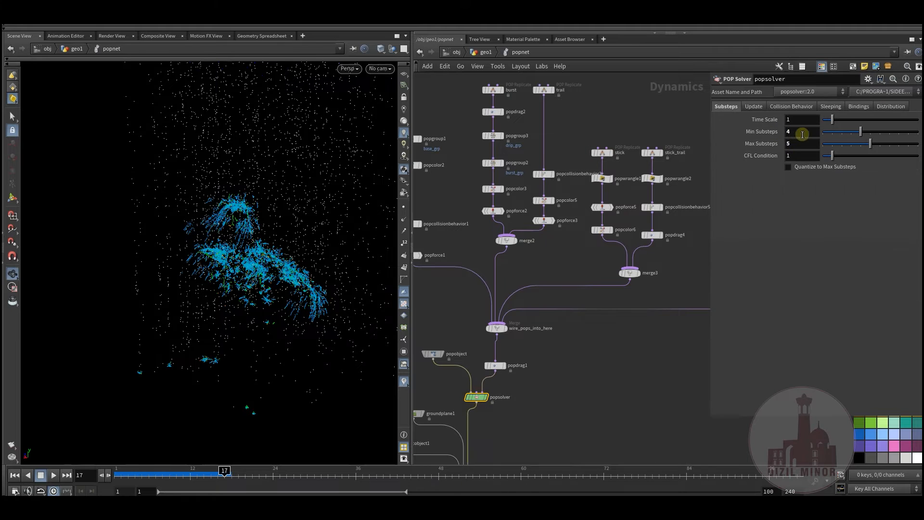
Scrub from frame 10 to 20 to watch blue splashes form around the statue.
left_click_drag(224, 474, 175, 475)
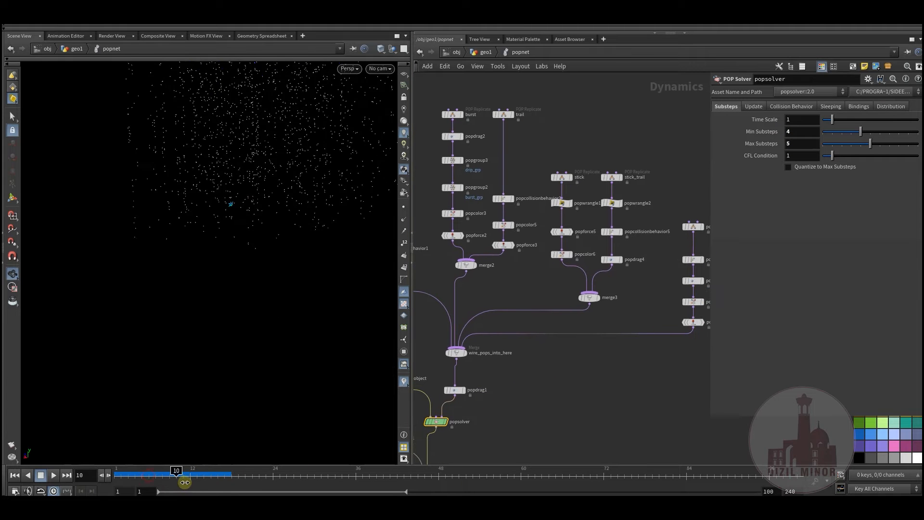
left_click_drag(176, 470, 231, 471)
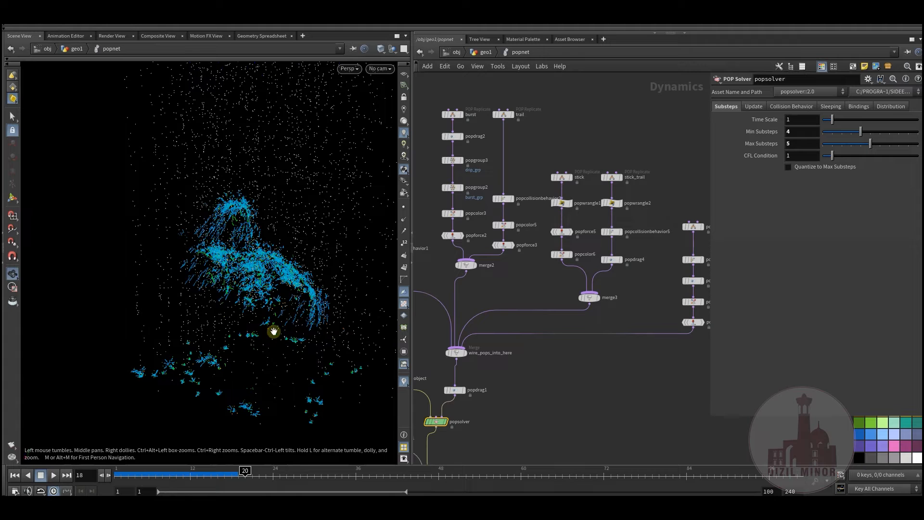
mouse_move(576, 373)
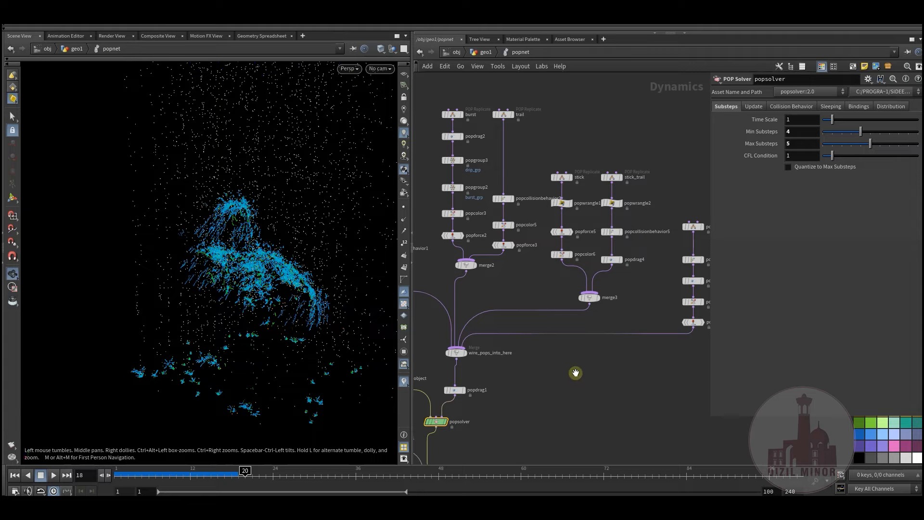
mouse_move(551, 394)
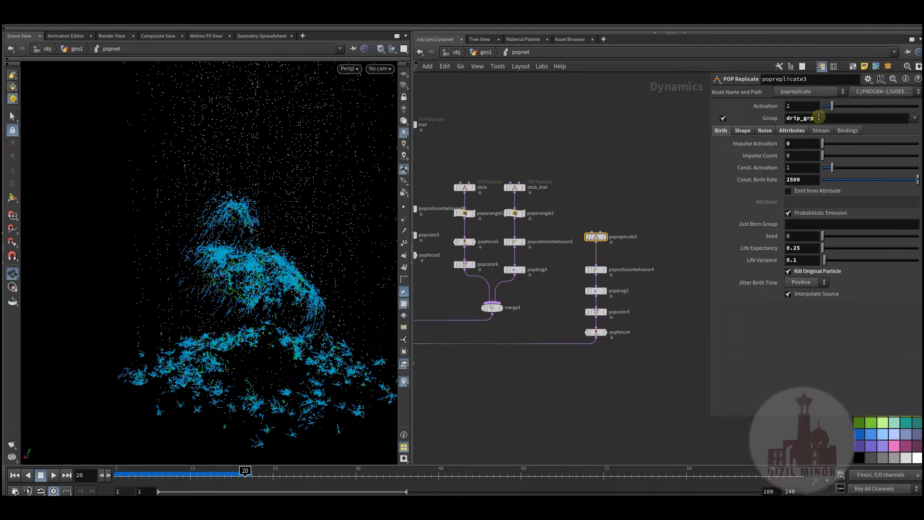
triple_click(802, 118)
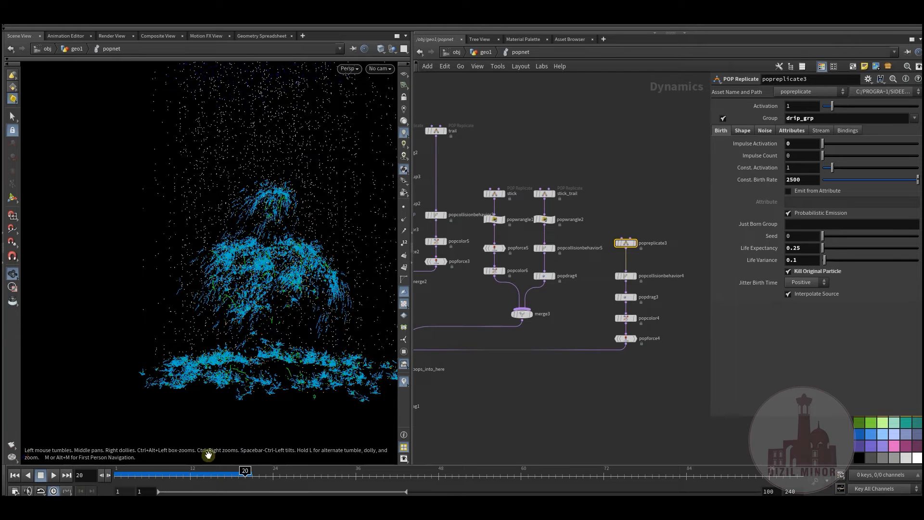
left_click_drag(243, 474, 217, 474)
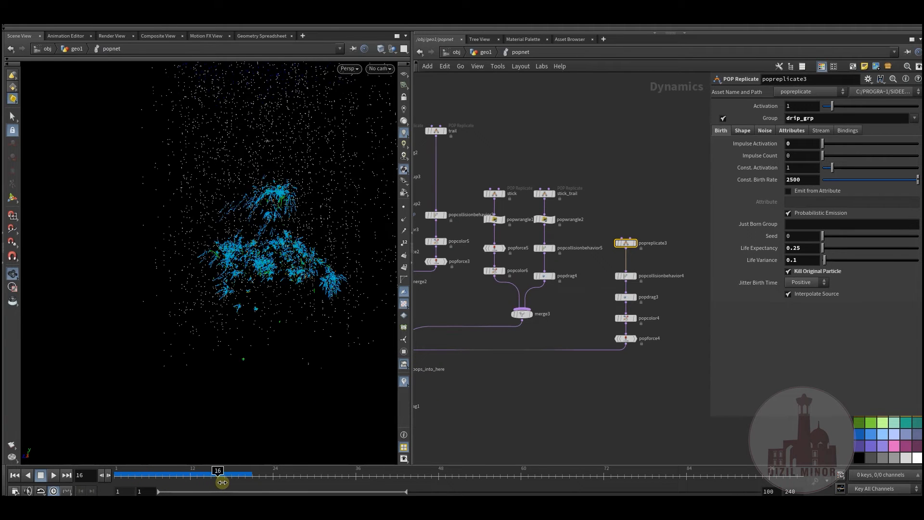
left_click_drag(217, 475, 148, 474)
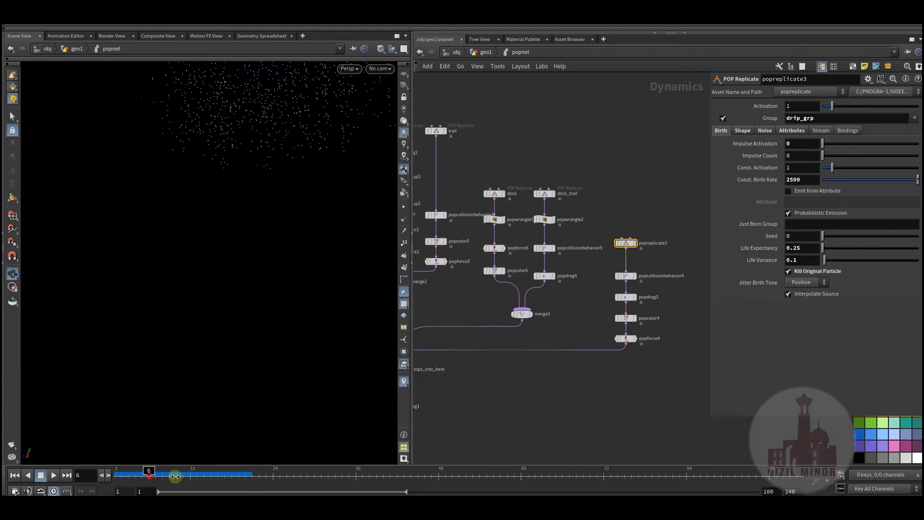
left_click_drag(148, 471, 252, 471)
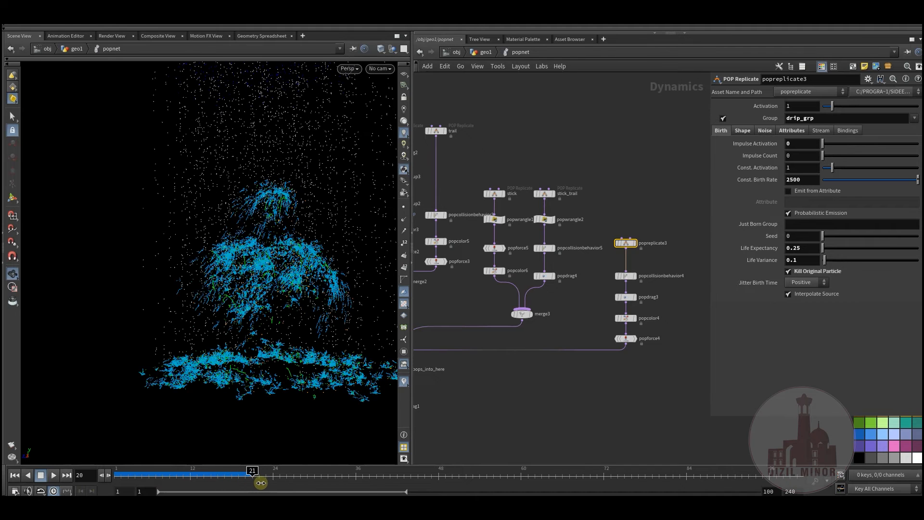
mouse_move(514, 400)
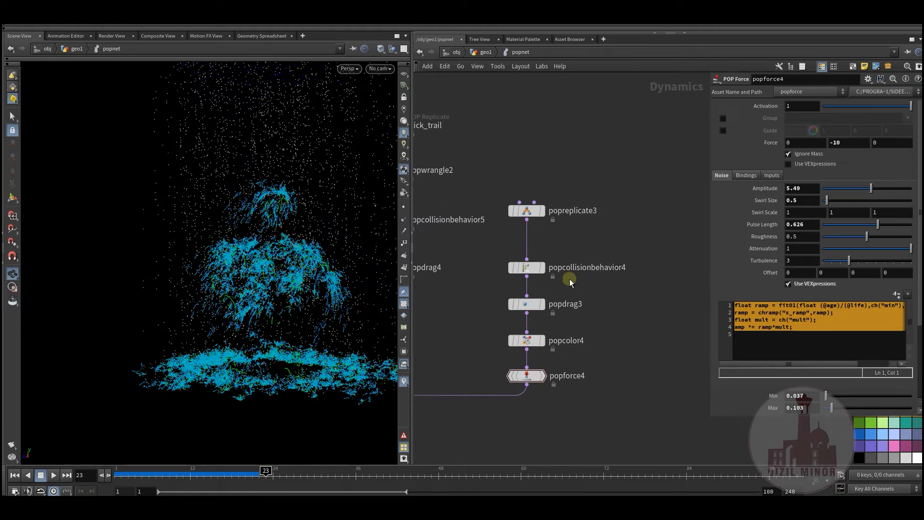
Review the drip stream's noise force (amplitude 5.49), collision behaviour and age-ramped drag (0.747–0.858).
left_click(525, 251)
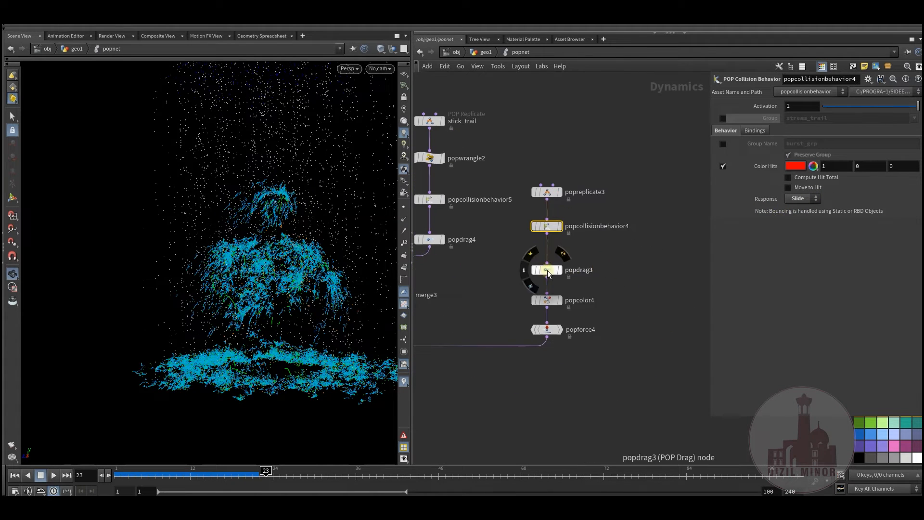
left_click(545, 269)
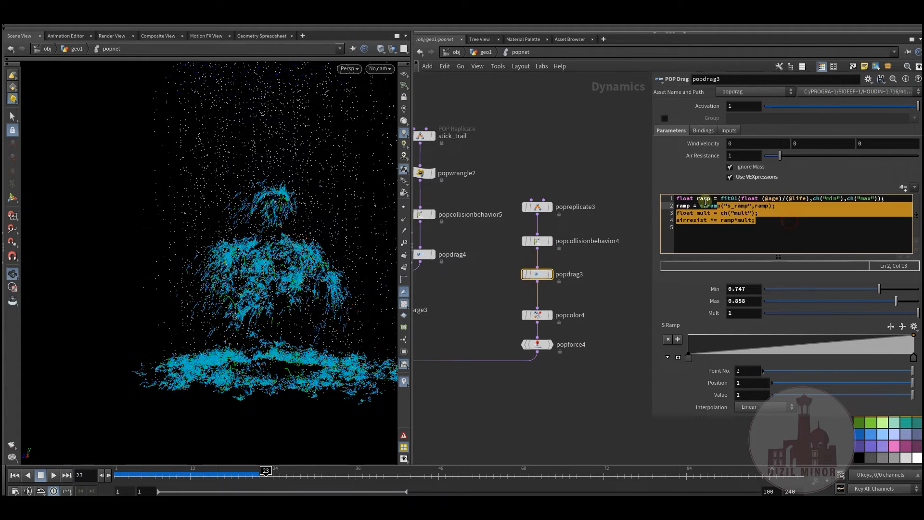
left_click(681, 198)
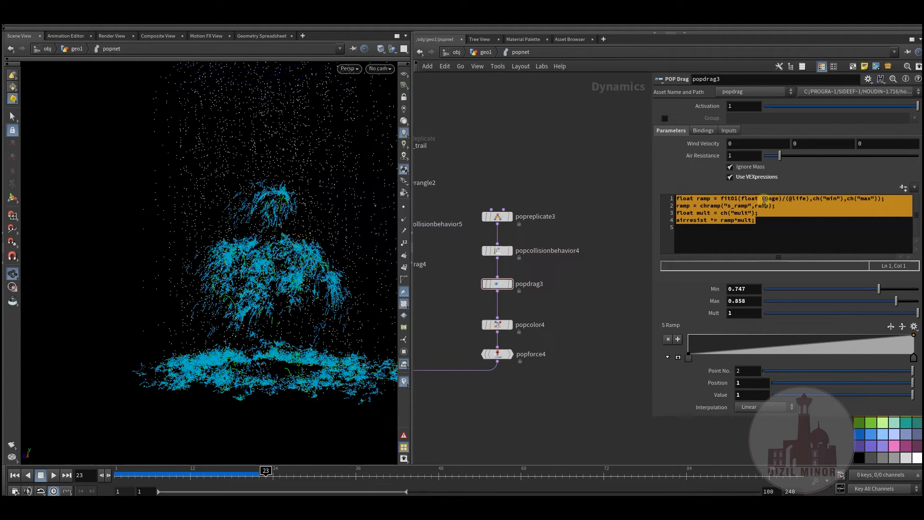
mouse_move(216, 209)
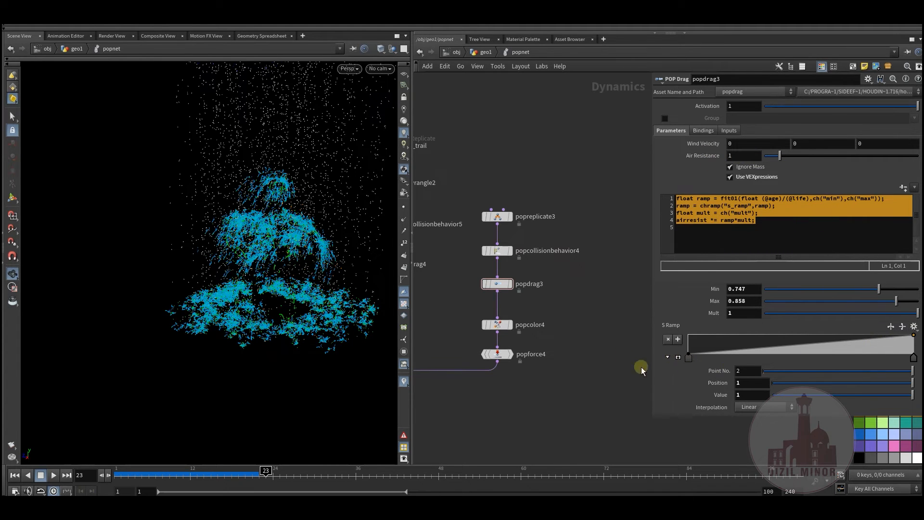
mouse_move(713, 323)
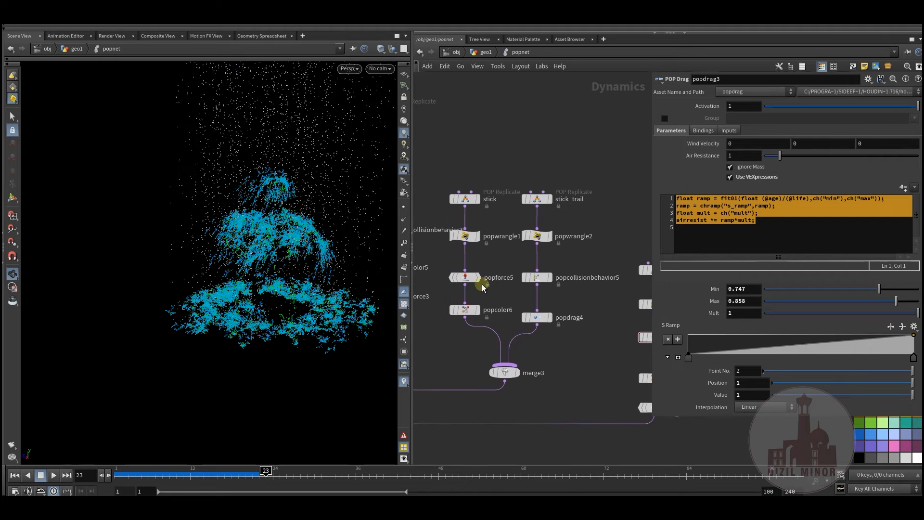
Review popforce5's noise force (amplitude 2.02) and select its full VEXpression code.
left_click(464, 277)
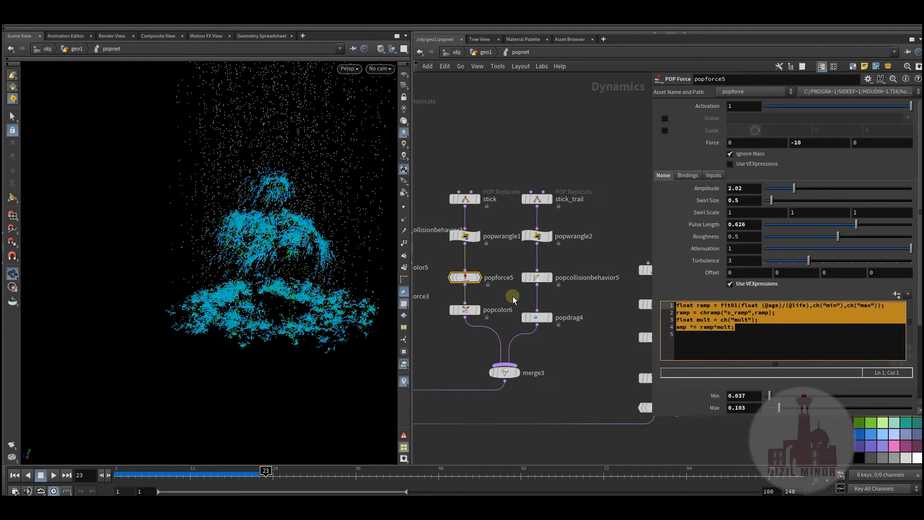
left_click(738, 327)
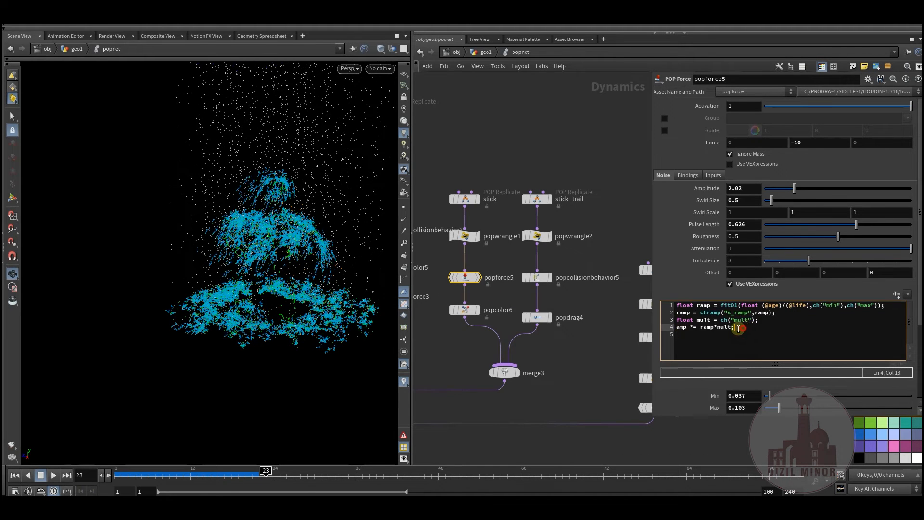
key("ctrl+a")
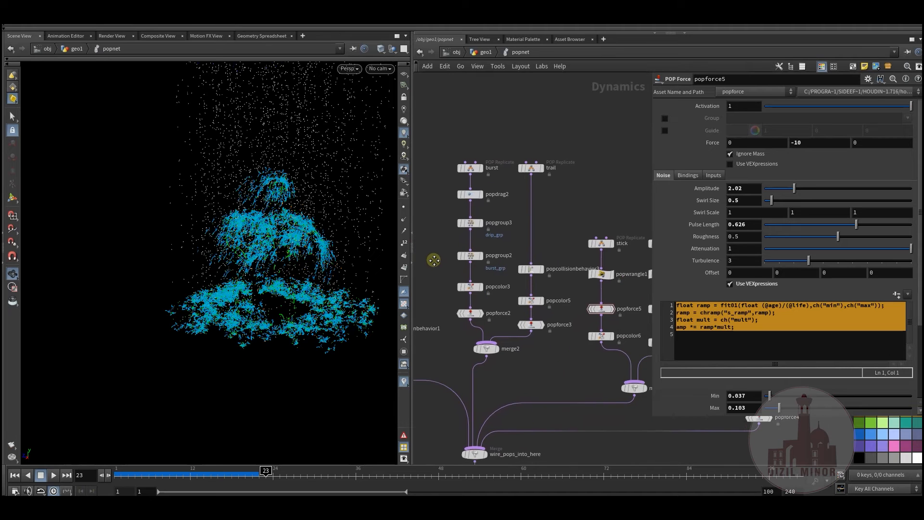
left_click(529, 268)
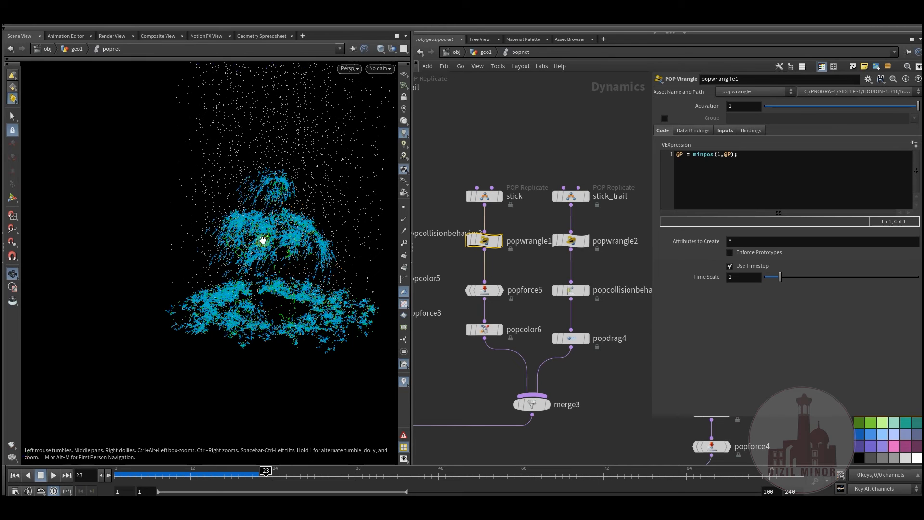
mouse_move(286, 187)
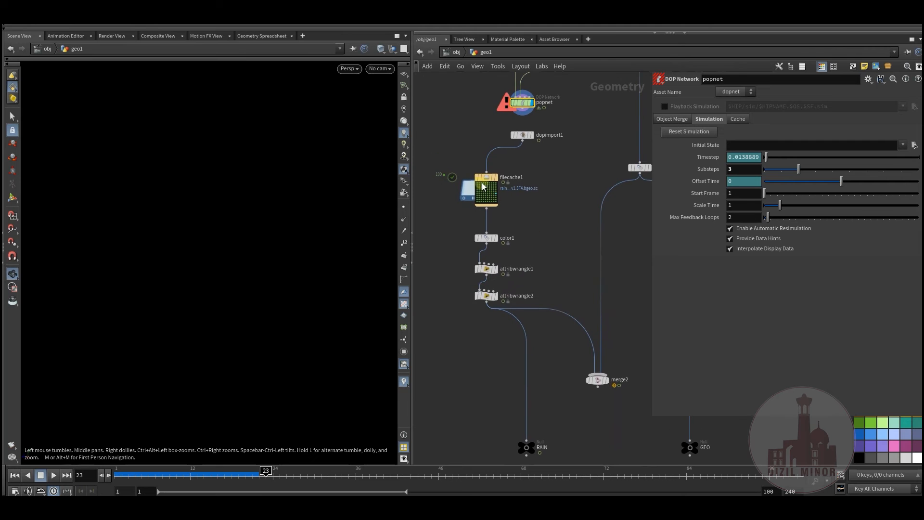
Display merge2's rain cache with the statue and scrub to a later frame to inspect splashes.
left_click(512, 150)
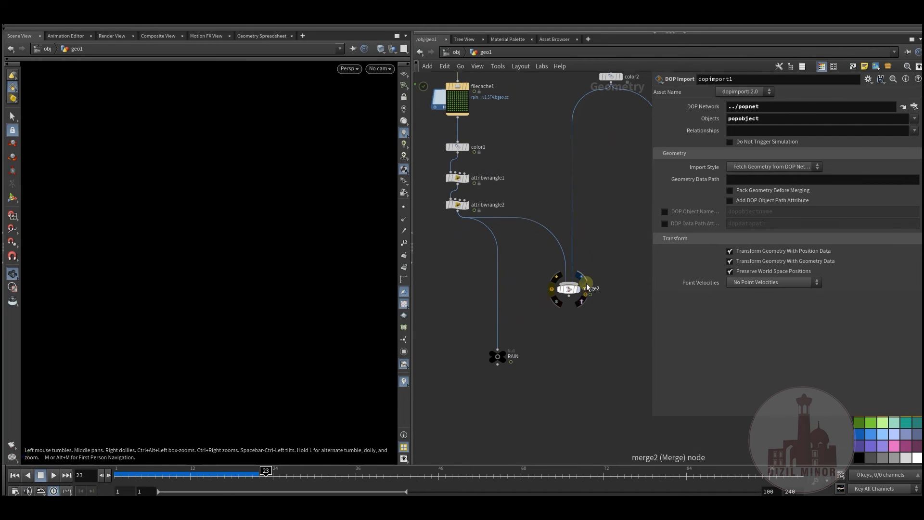
left_click(558, 288)
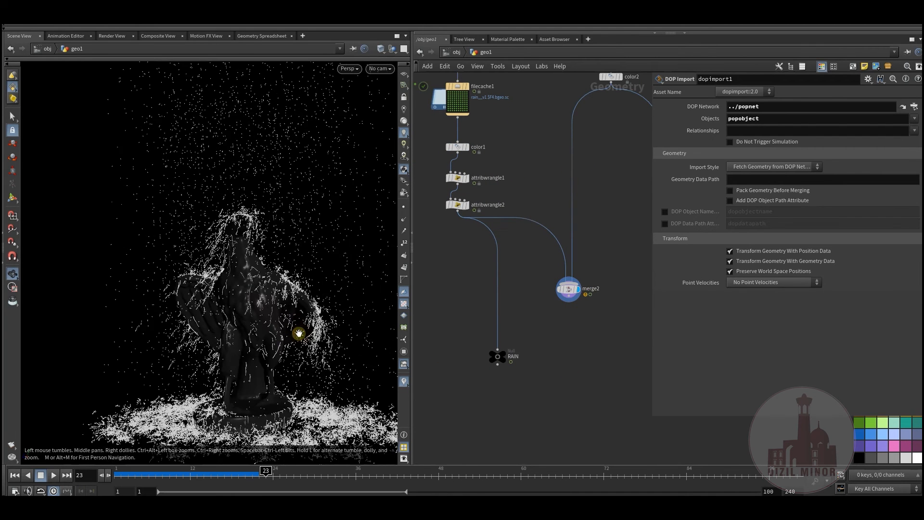
left_click_drag(266, 475, 282, 489)
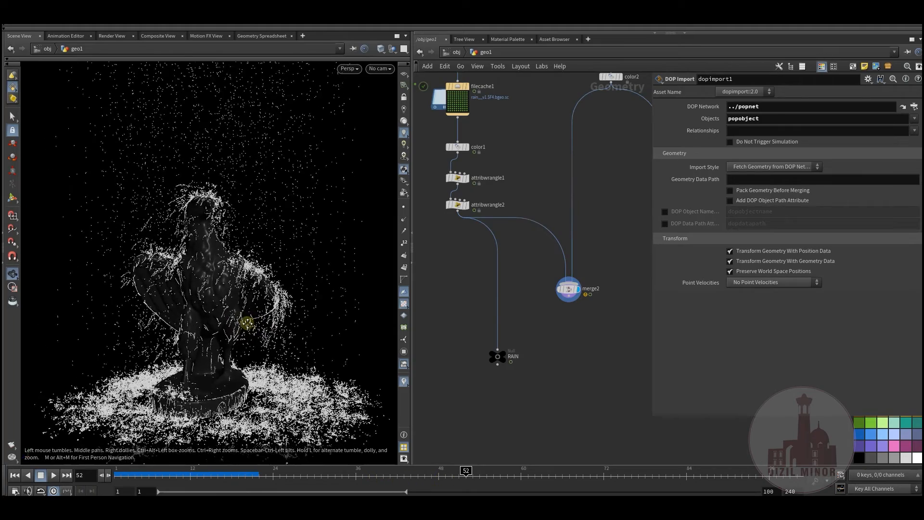
left_click_drag(466, 474, 471, 478)
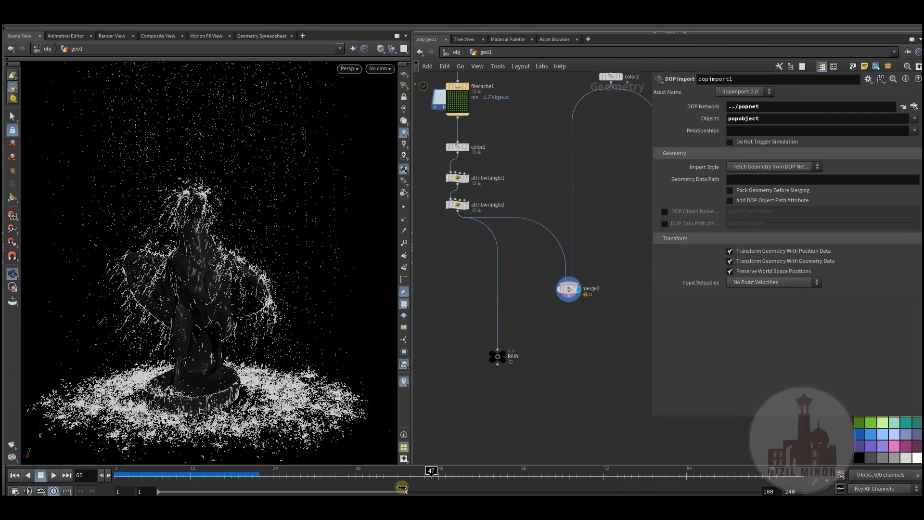
left_click_drag(431, 471, 466, 471)
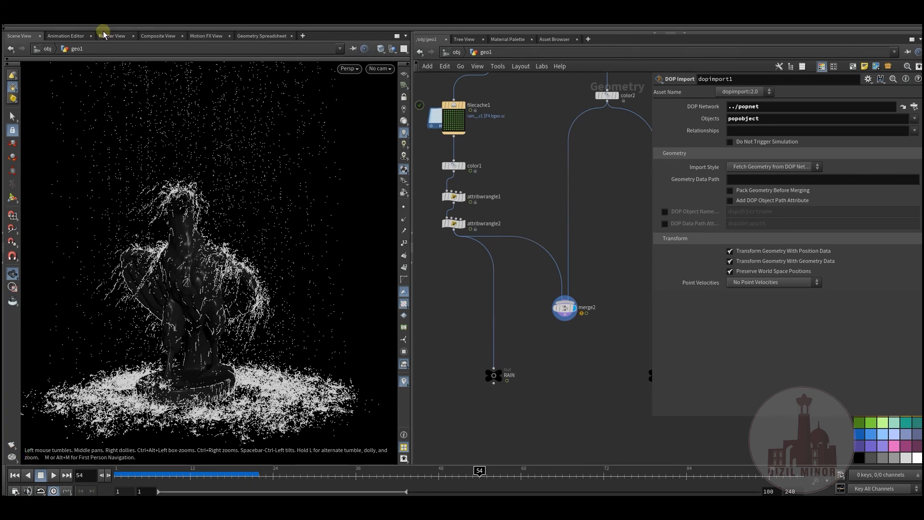
Switch to the Mantra Render View showing the statue in rain from cam1.
left_click(112, 35)
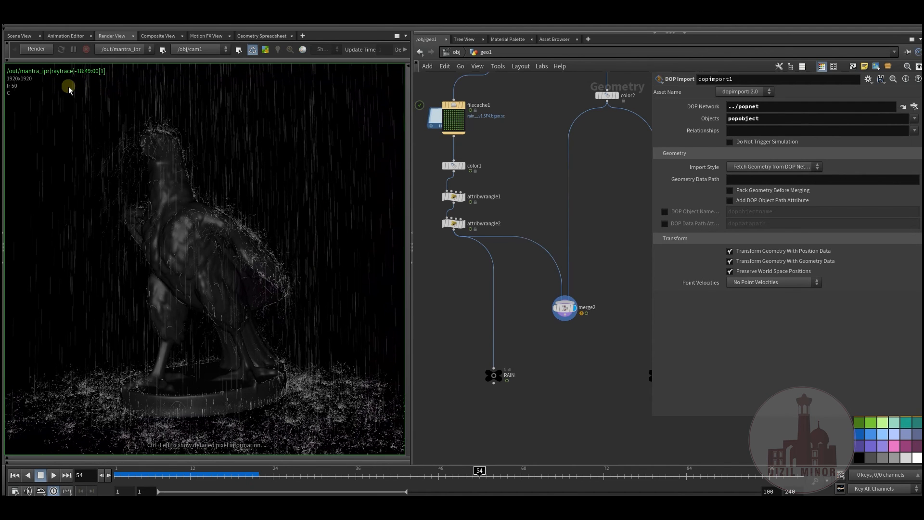
mouse_move(170, 139)
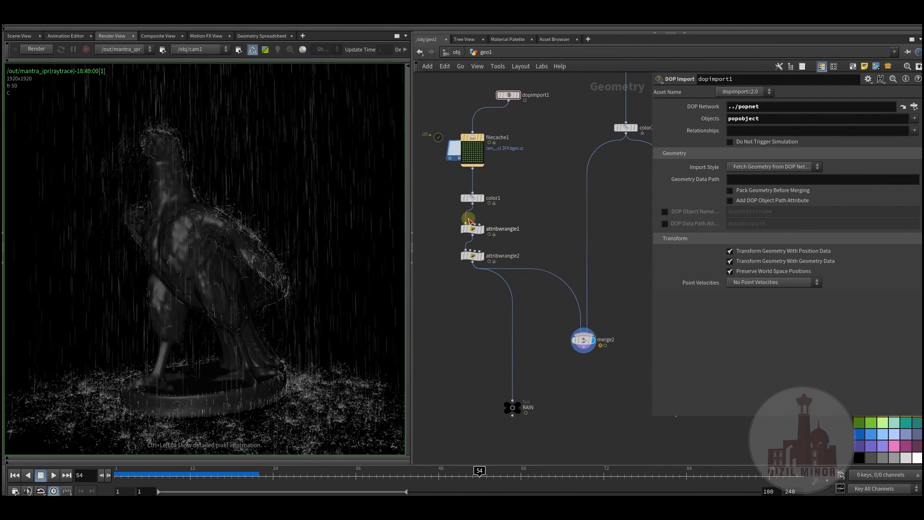
left_click(471, 229)
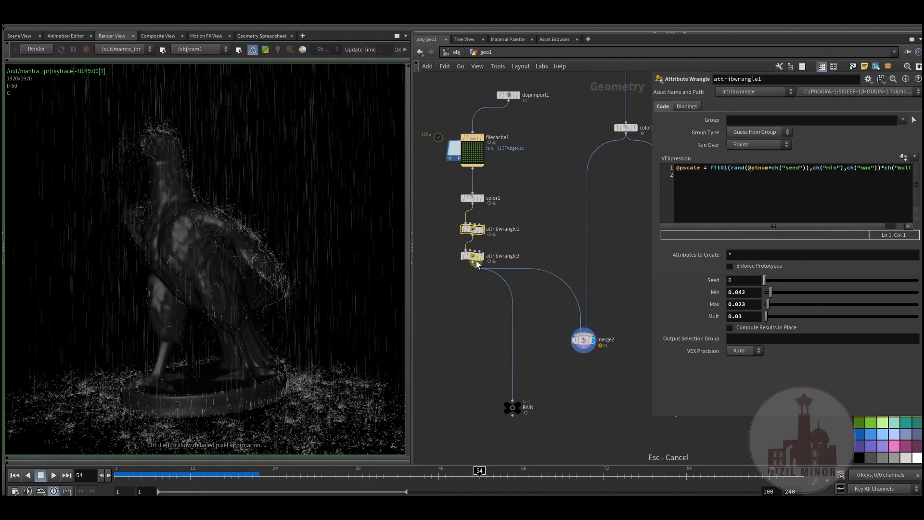
left_click(474, 256)
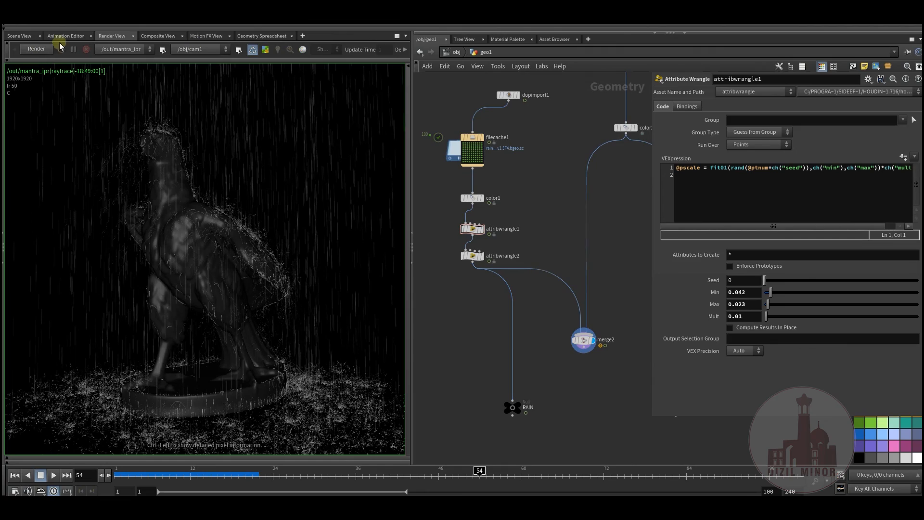
left_click(20, 36)
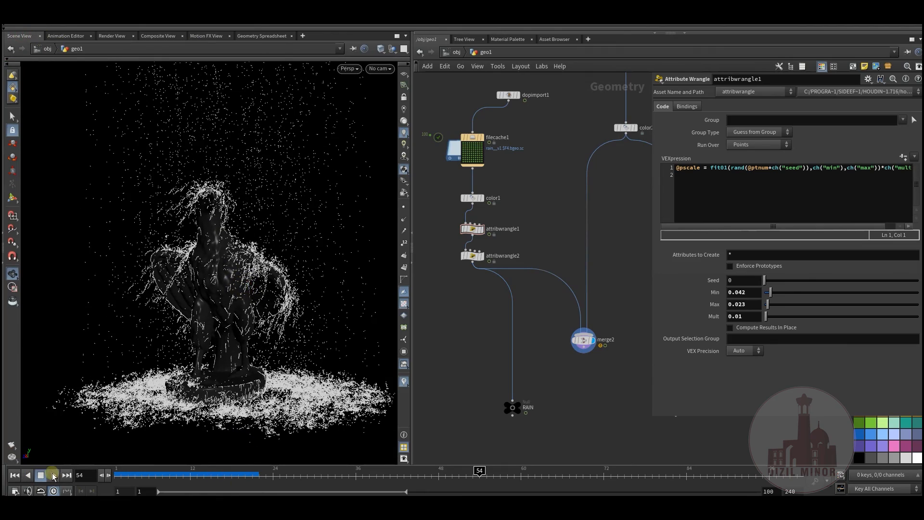
Play the cached rain sequence so splashes reappear over the statue around frame 29.
left_click(52, 476)
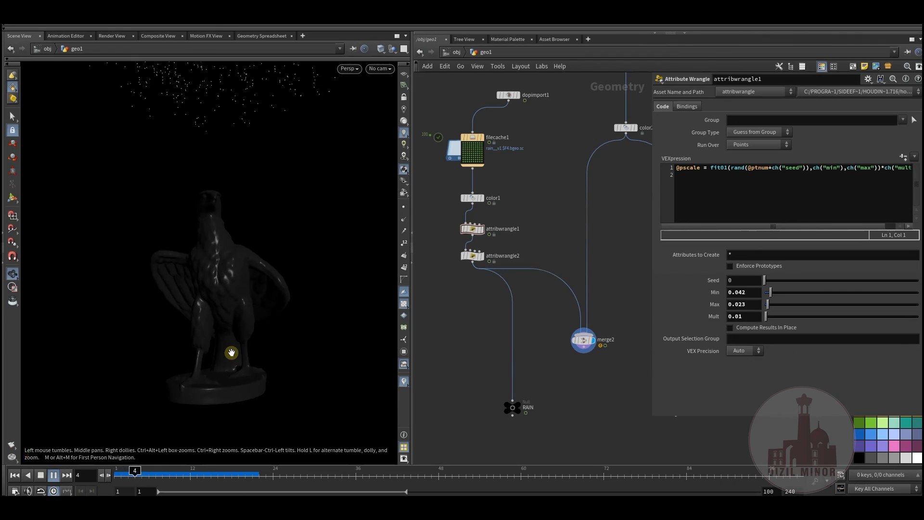
left_click(52, 475)
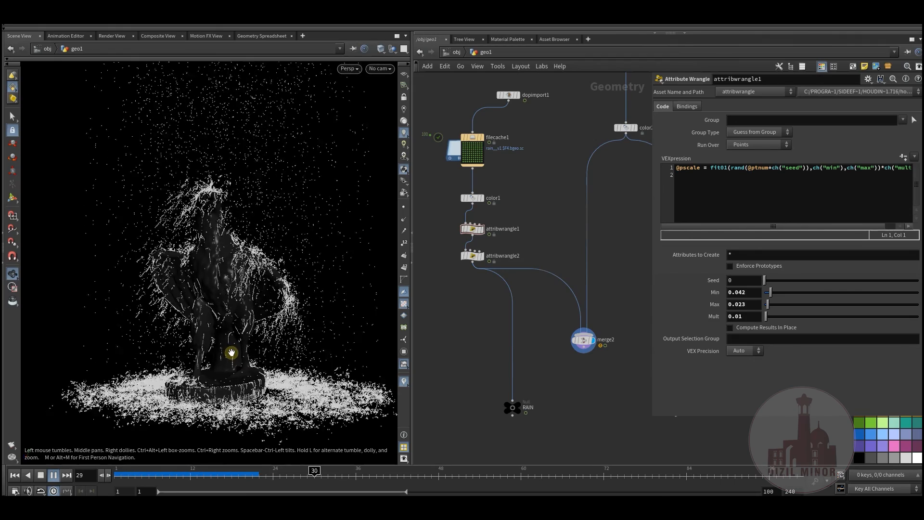